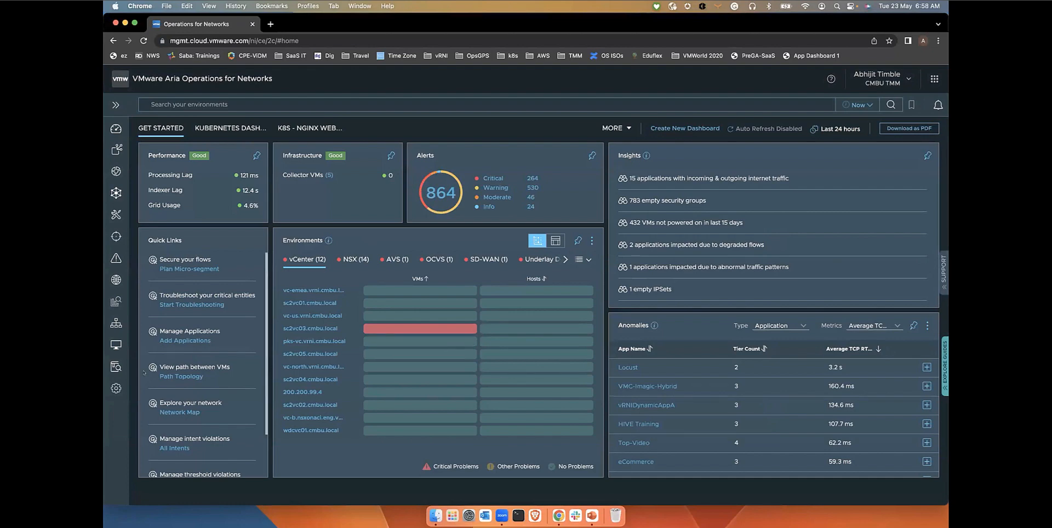
Reach the Accounts and Data Sources page from the main navigation under Settings
click(115, 105)
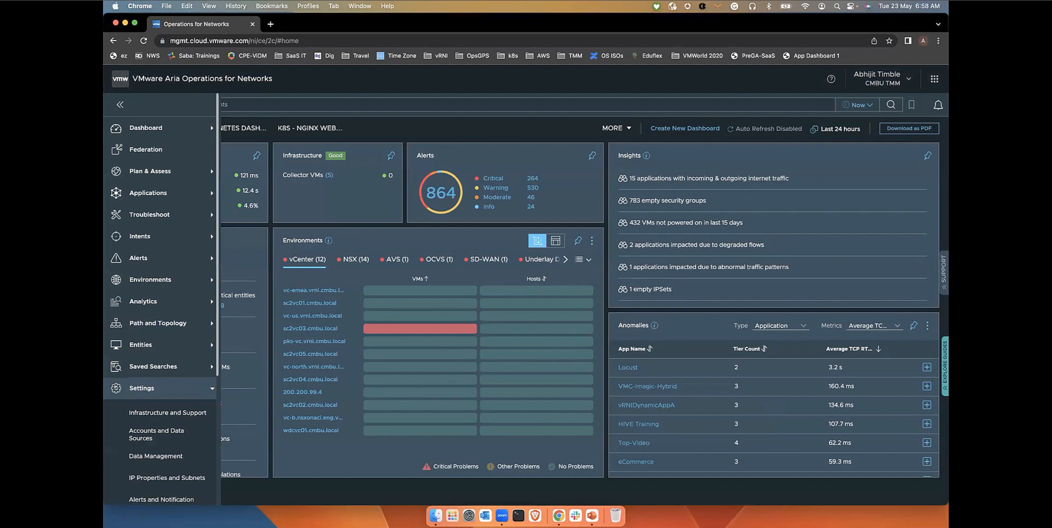
click(157, 434)
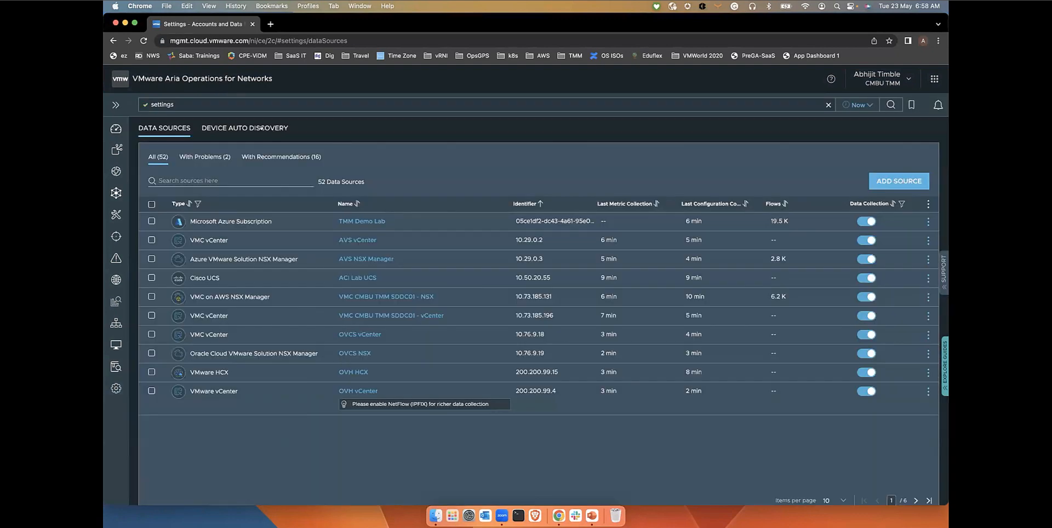
Show the Device Auto Discovery list of 8 devices: 1 load balancer and 7 routers
click(245, 128)
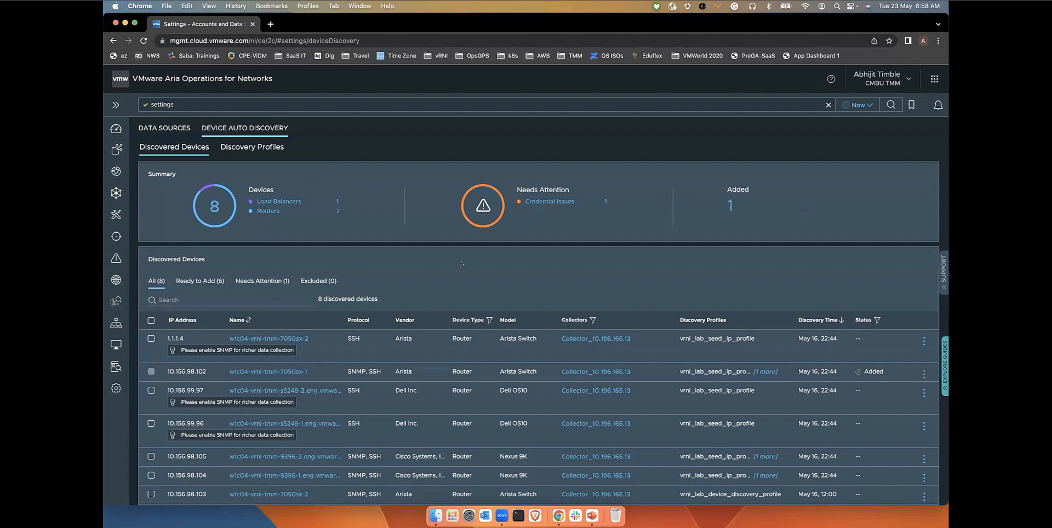
mouse_move(543, 284)
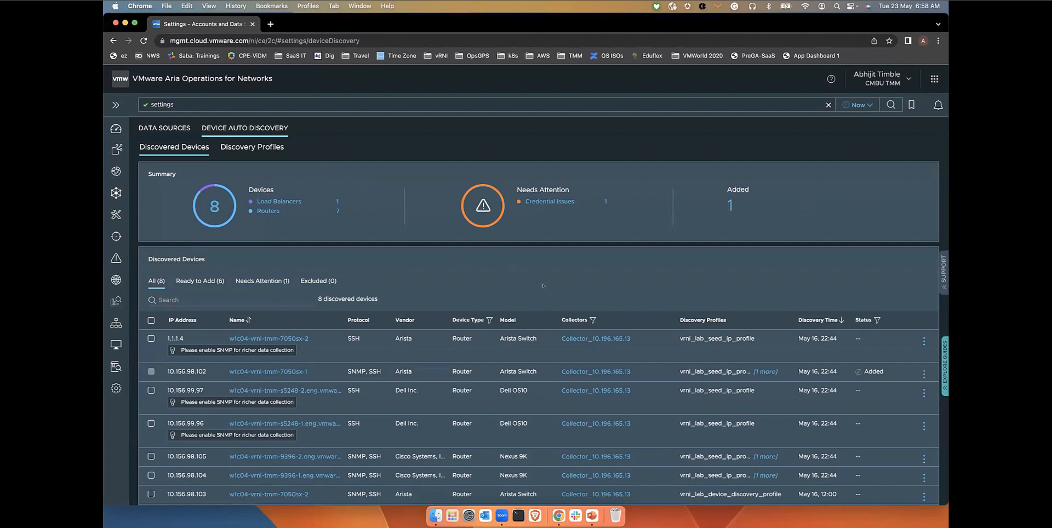
scroll(down, 3)
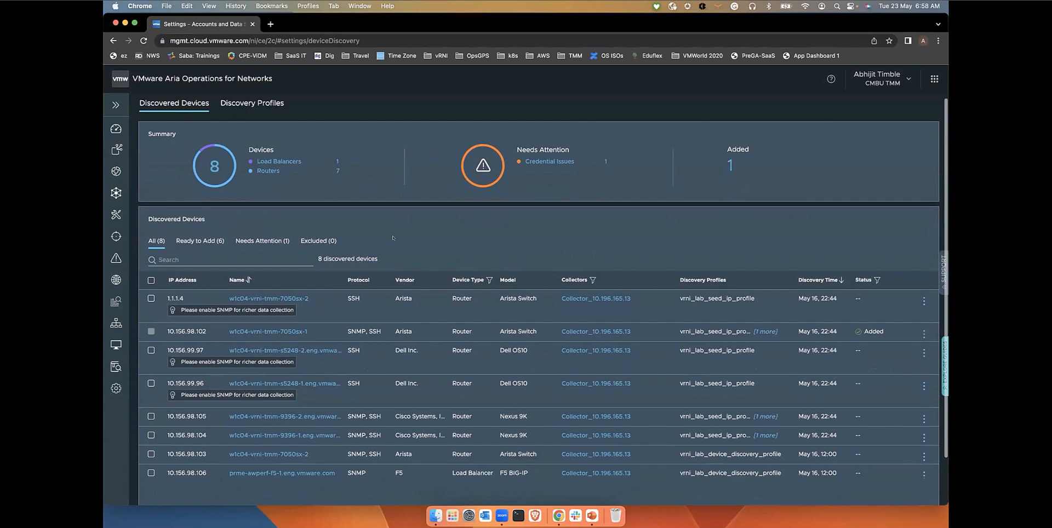
mouse_move(470, 266)
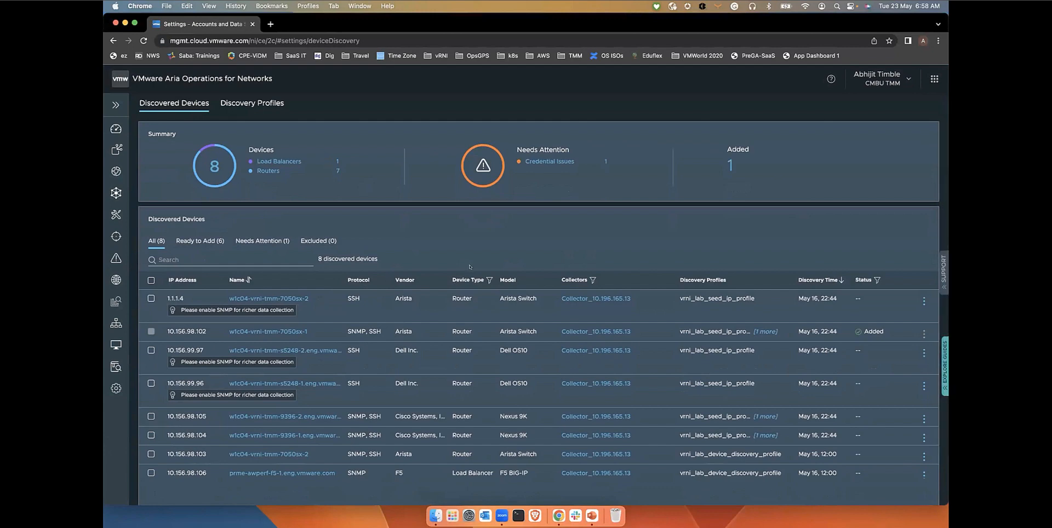
mouse_move(489, 248)
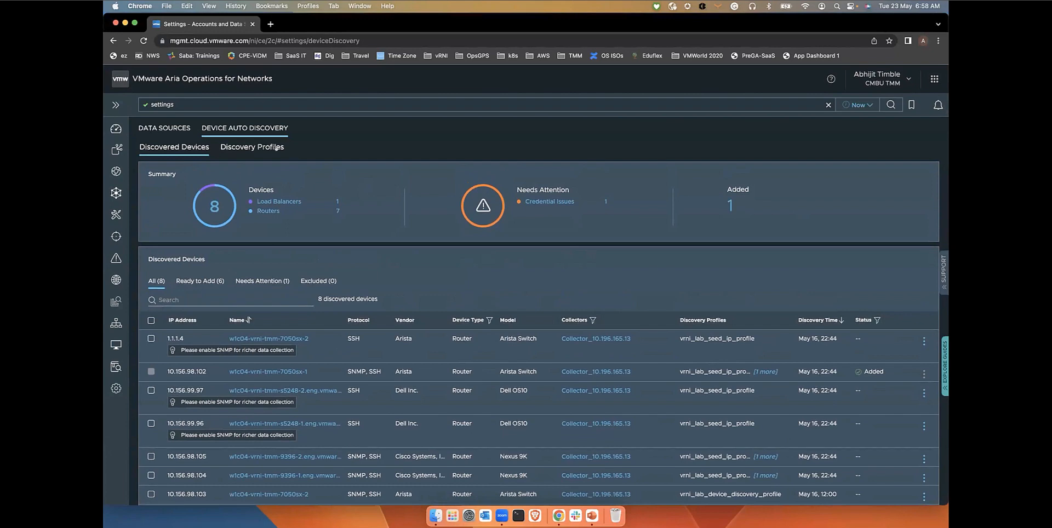
Switch to the Discovery Profiles list showing 3 profiles with successful runs
click(252, 147)
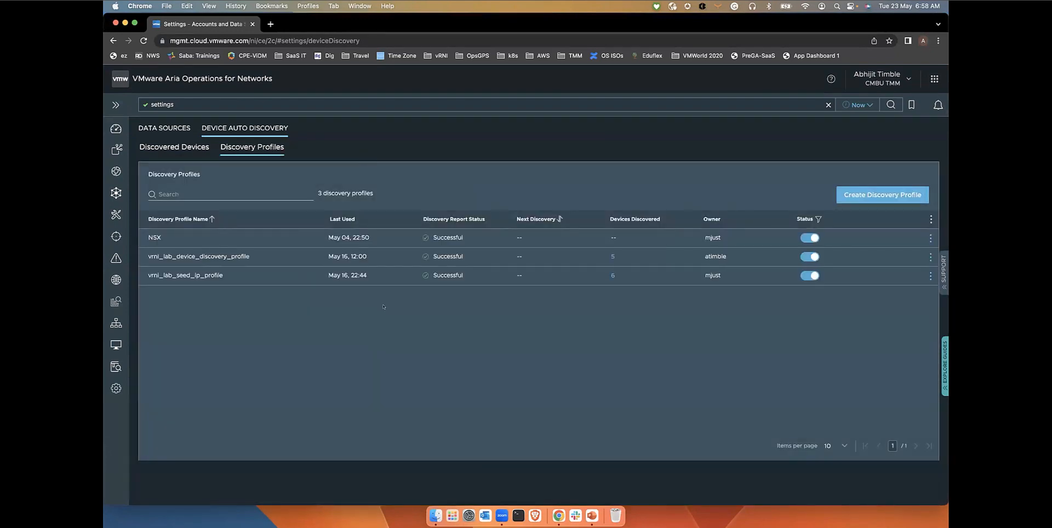
mouse_move(407, 298)
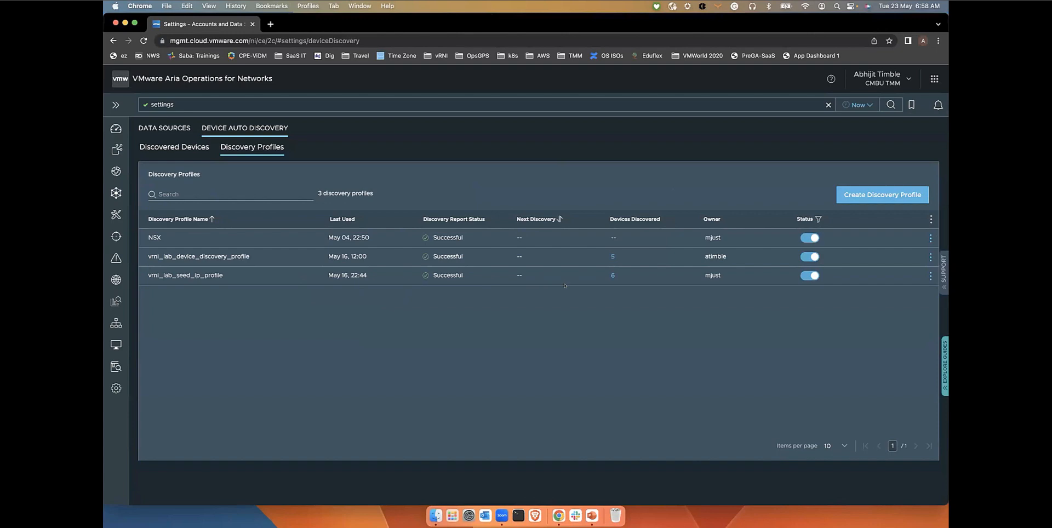
mouse_move(611, 340)
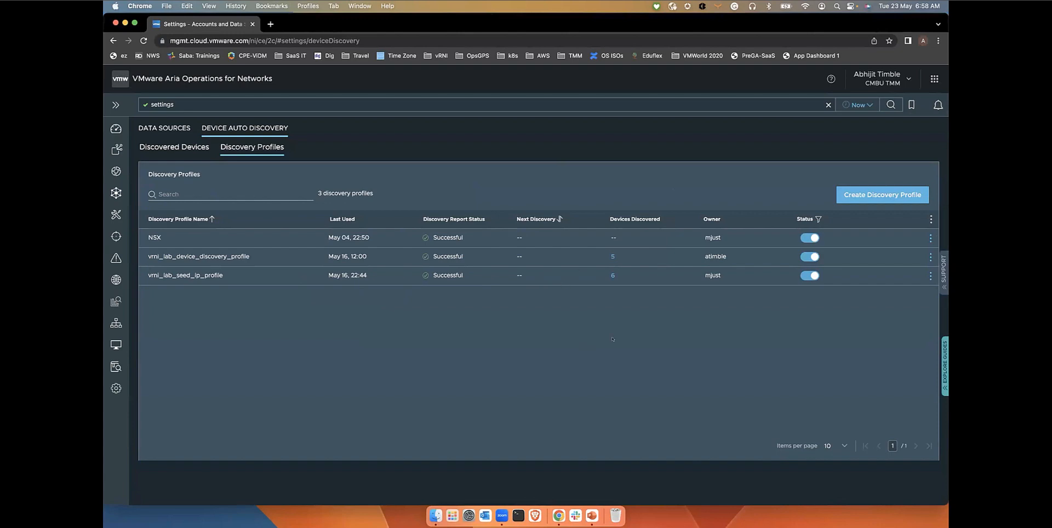
Create a Seed IP discovery profile from a7050-1.vrni.cmbu.local with discovery depth 5
click(881, 195)
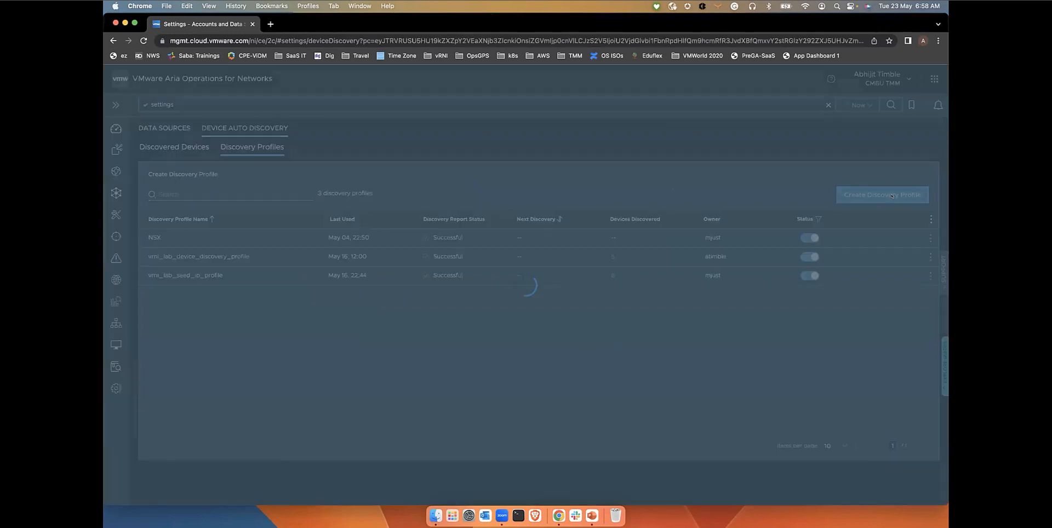
click(881, 195)
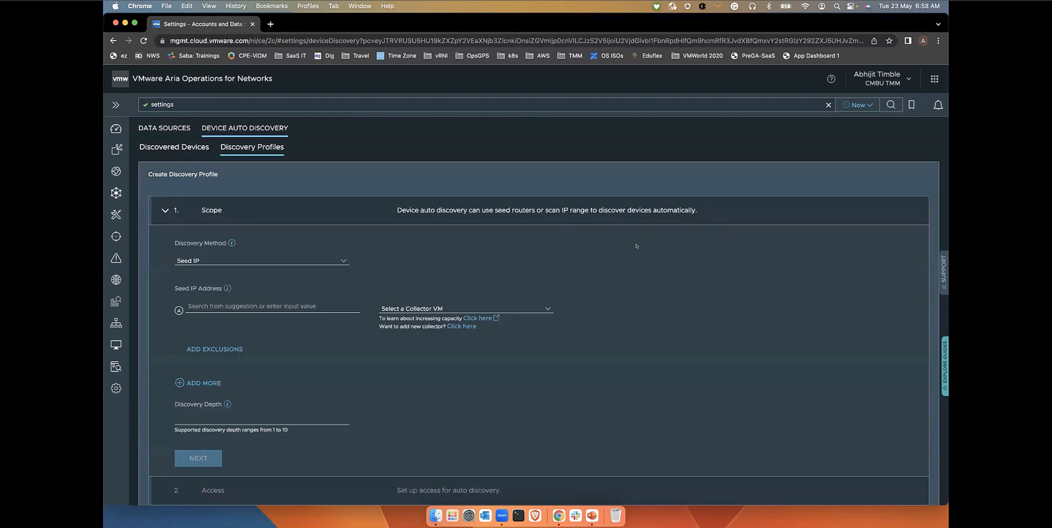
mouse_move(331, 236)
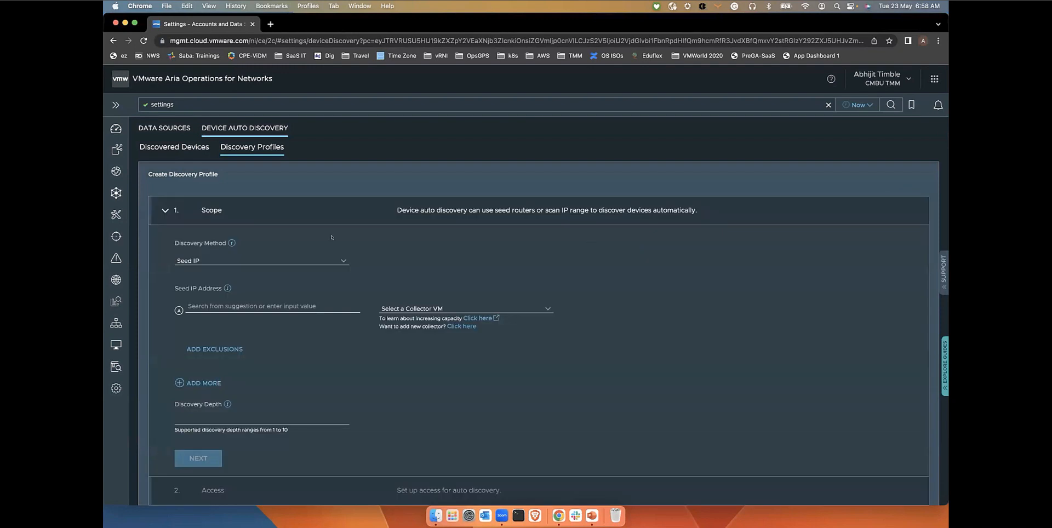
click(261, 261)
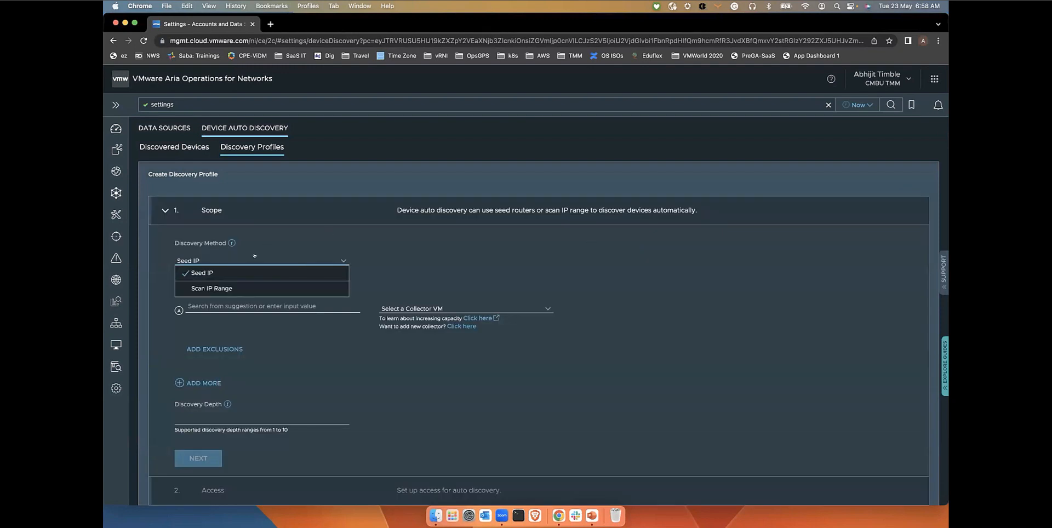
click(201, 273)
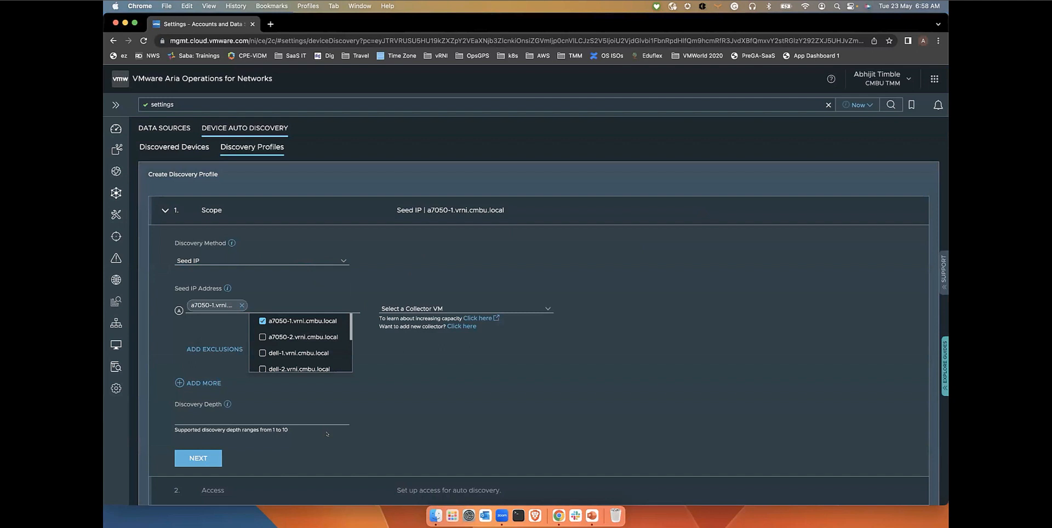
click(259, 418)
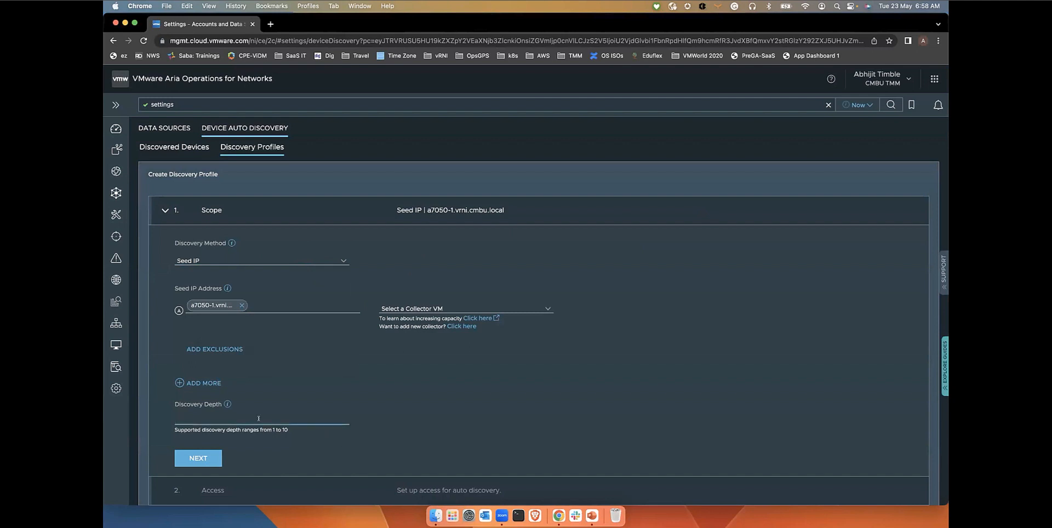
text(5)
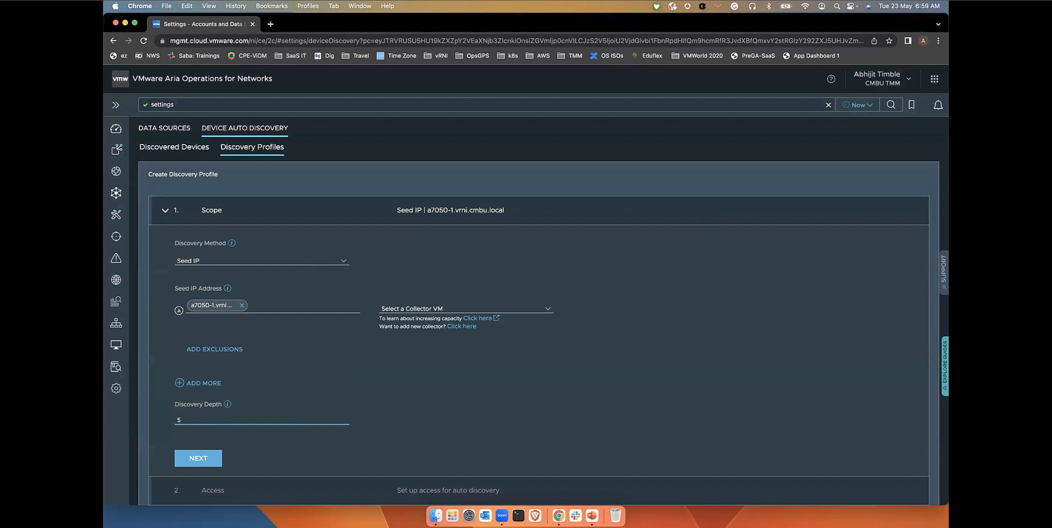
mouse_move(319, 360)
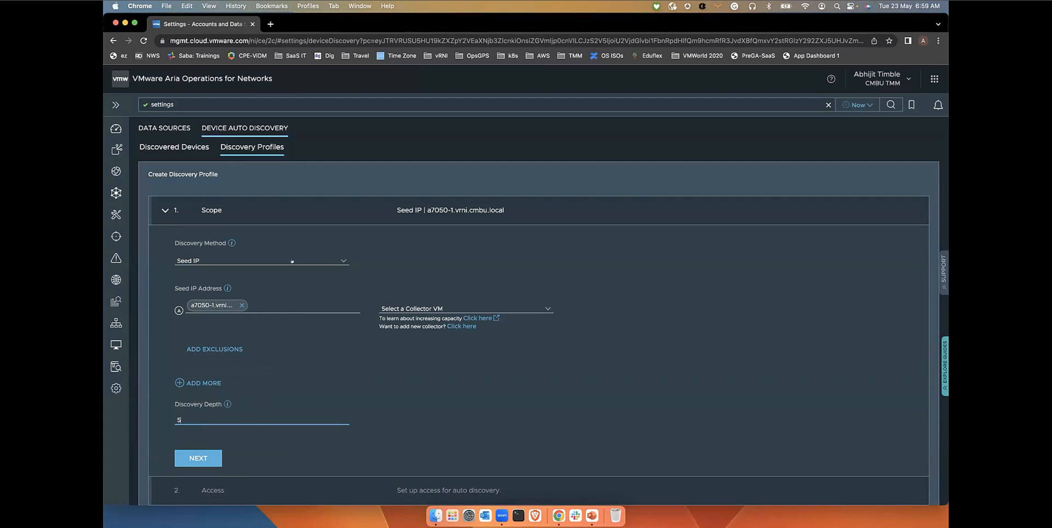
Change the method to Scan IP Range covering 192.168.10.1-192.168.10.100
click(261, 260)
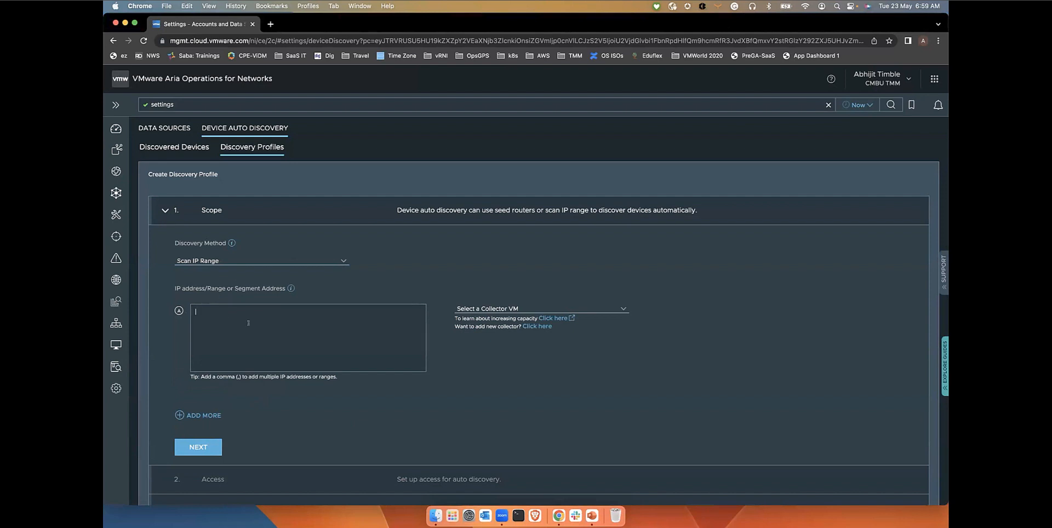
text(192.168.)
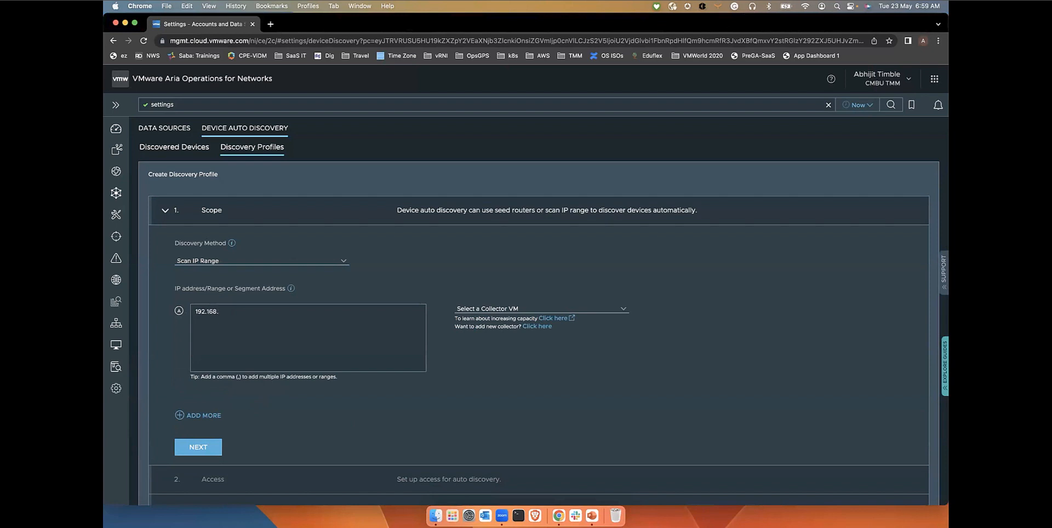
text(10.1/)
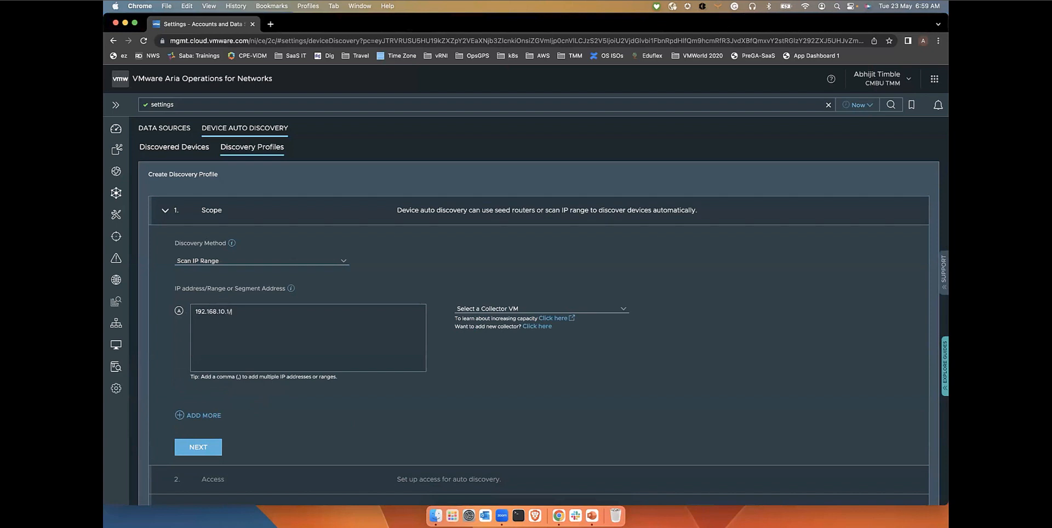
text(24)
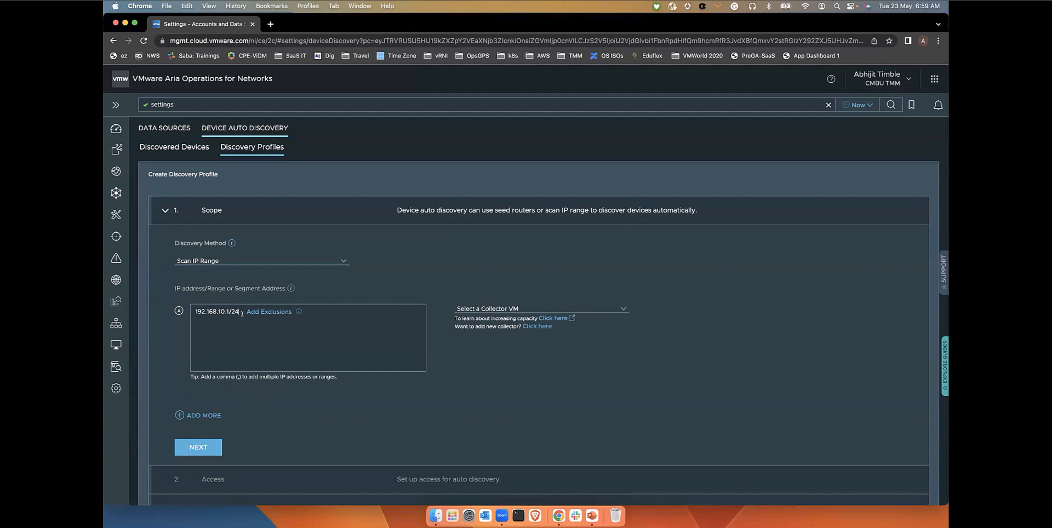
key(Backspace)
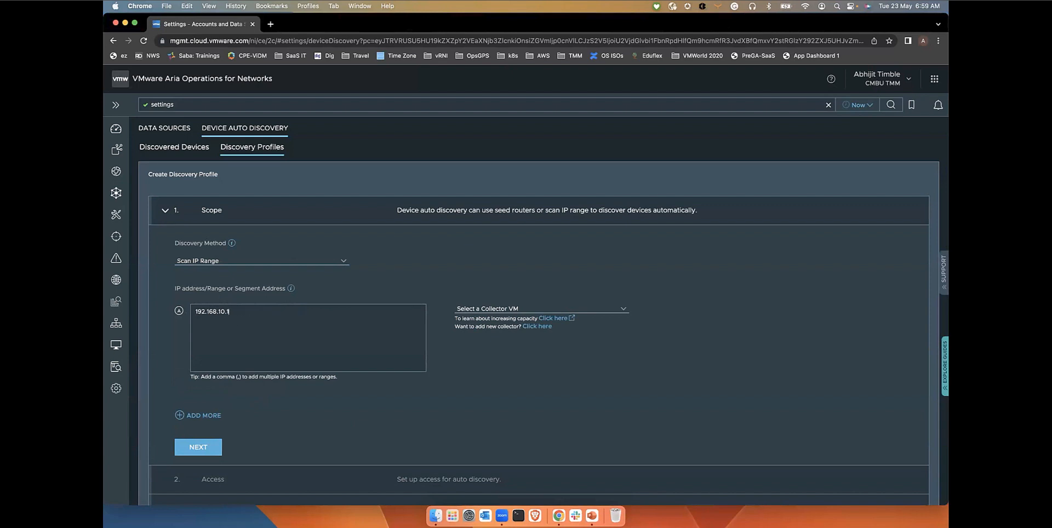
text(-192.168.10.1)
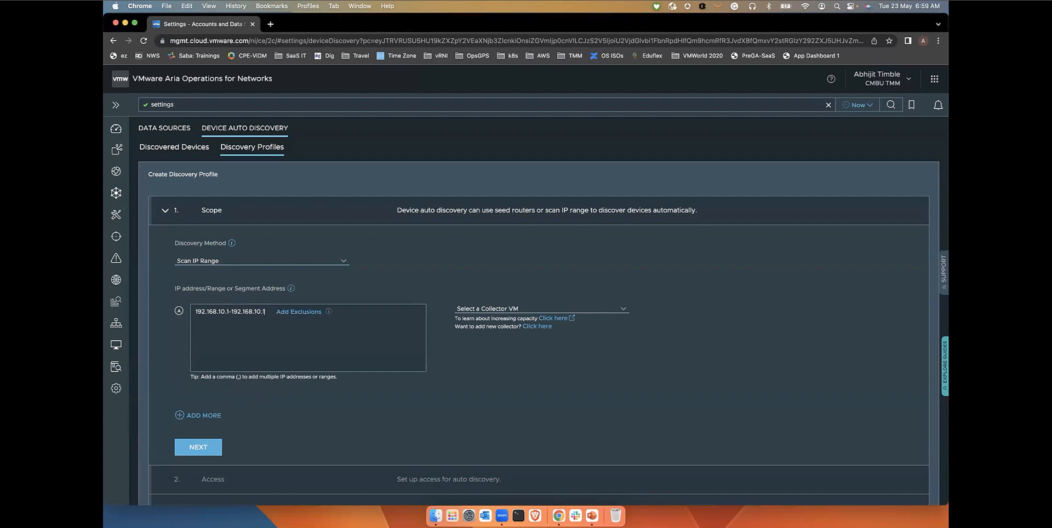
text(00)
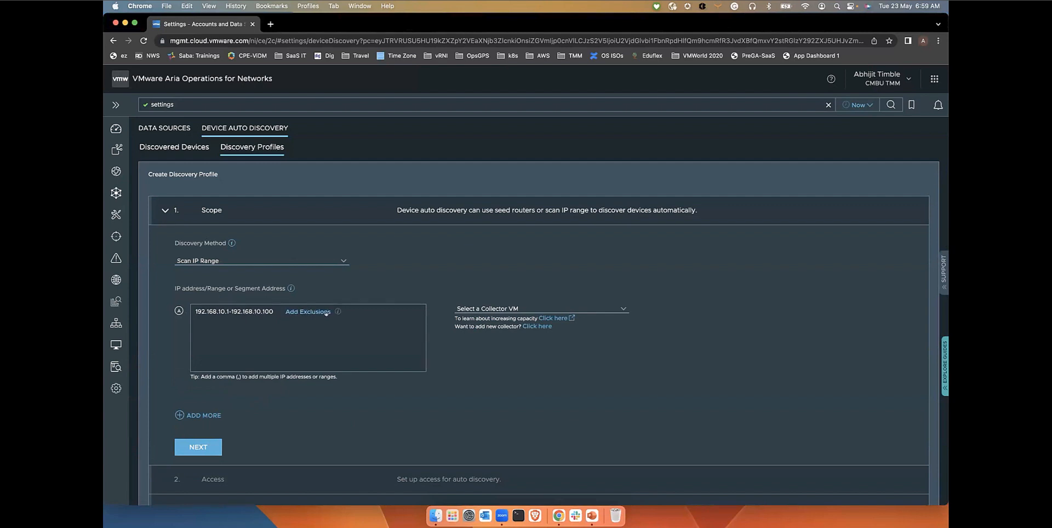
Exclude 192.168.10.11 from the scanned range
click(308, 311)
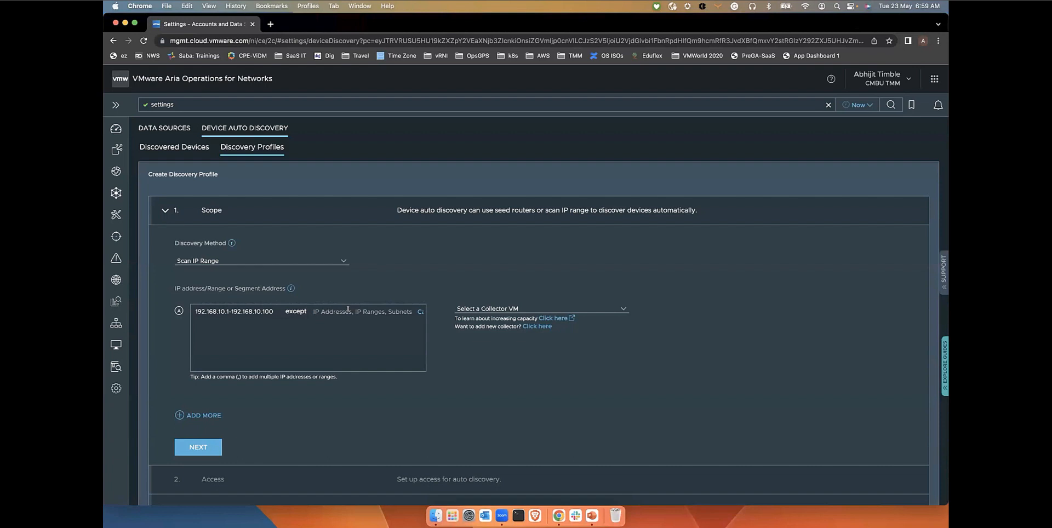
text(192.168.10)
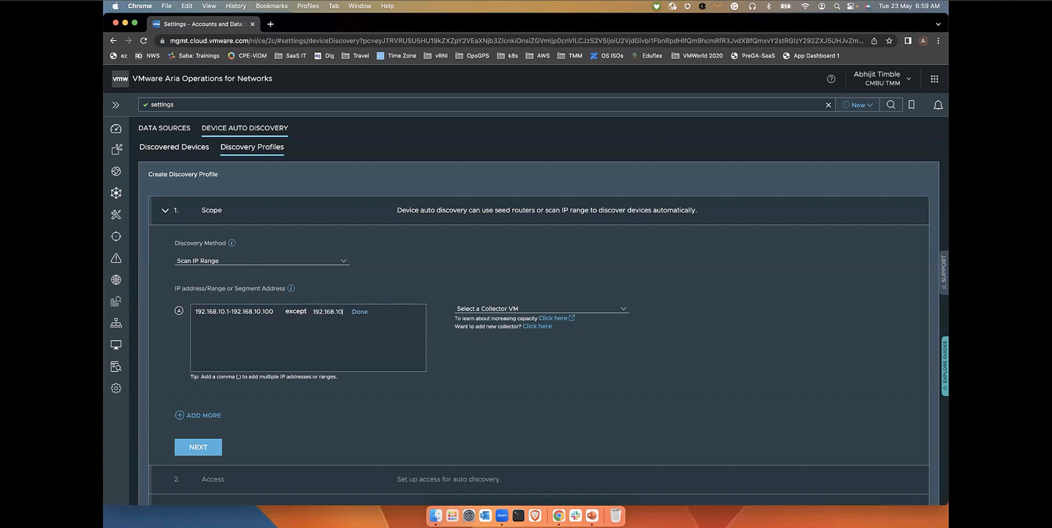
text(11)
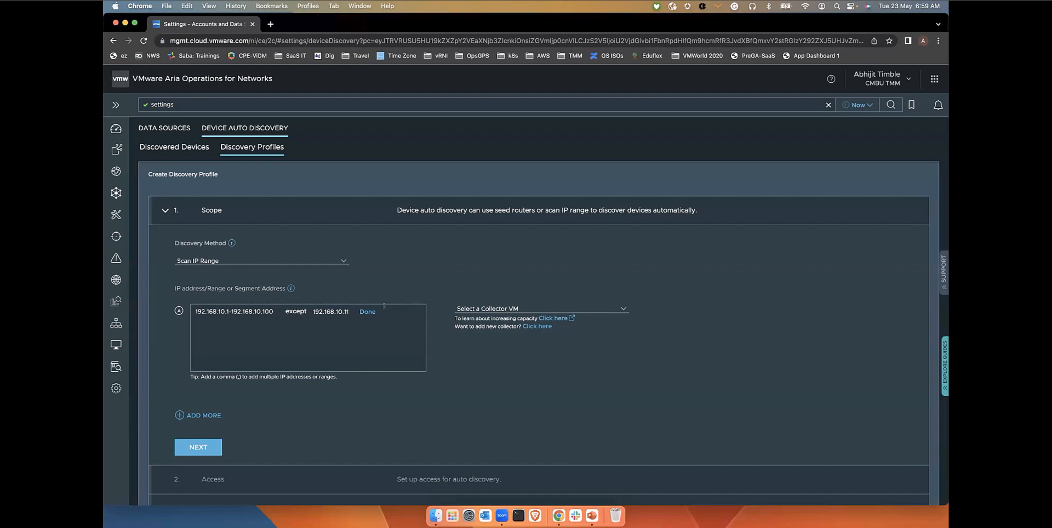
click(367, 311)
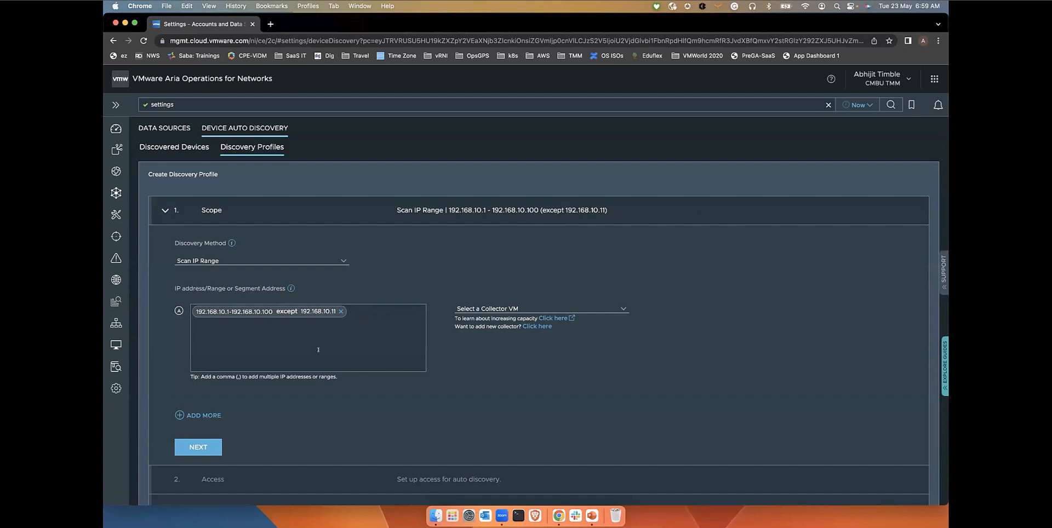
mouse_move(308, 335)
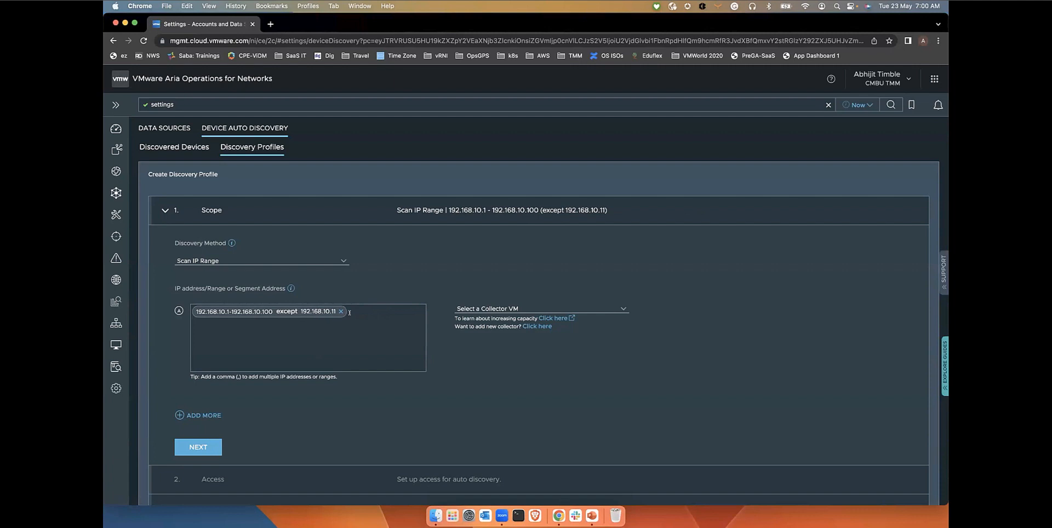
Replace the range with the single addresses 192.168.1.1 and 192.168.1.10
click(341, 311)
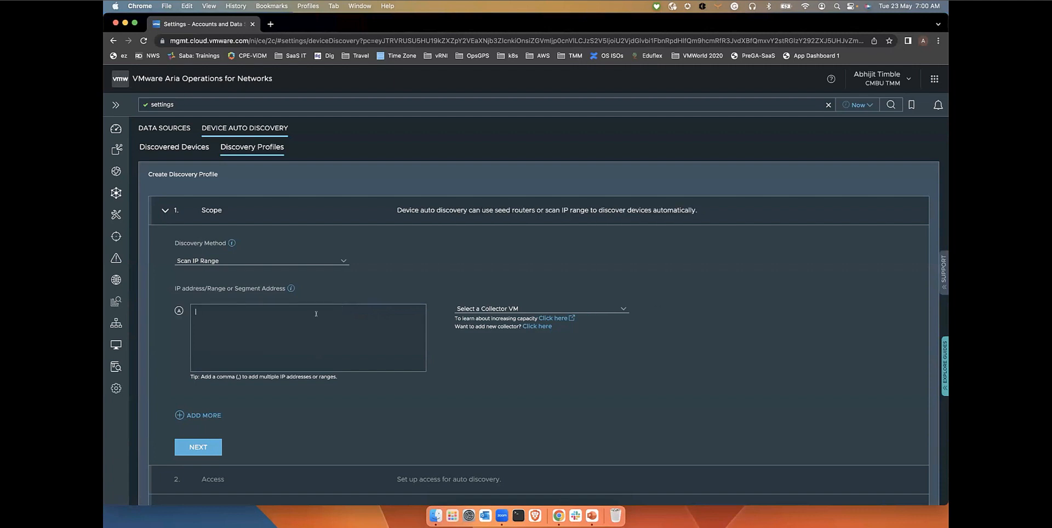
text(192.168.1.)
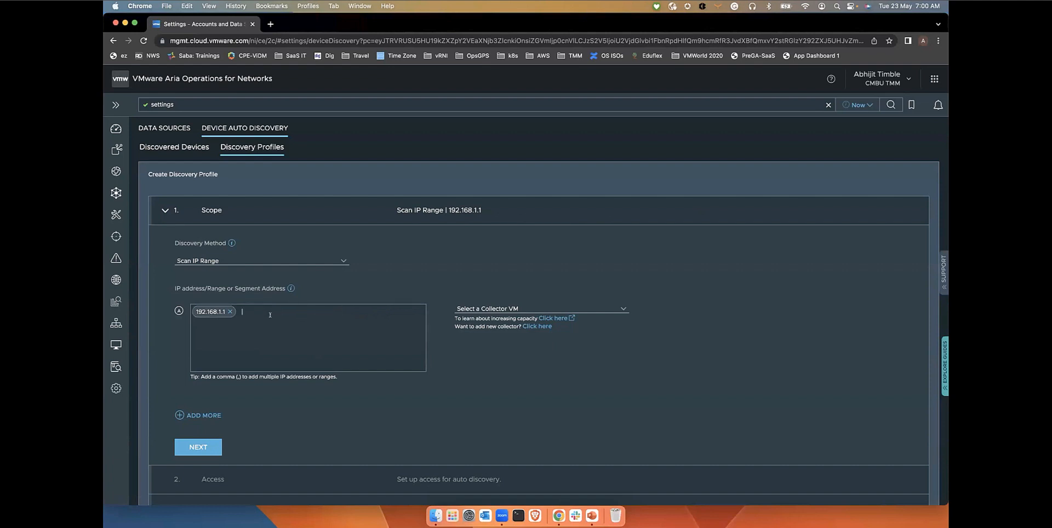
text(192.168.)
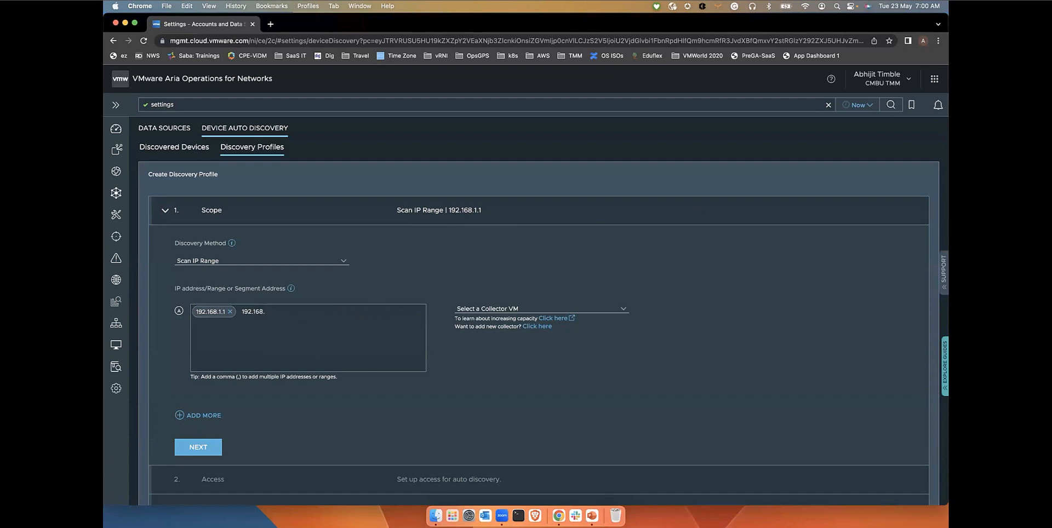
text(10)
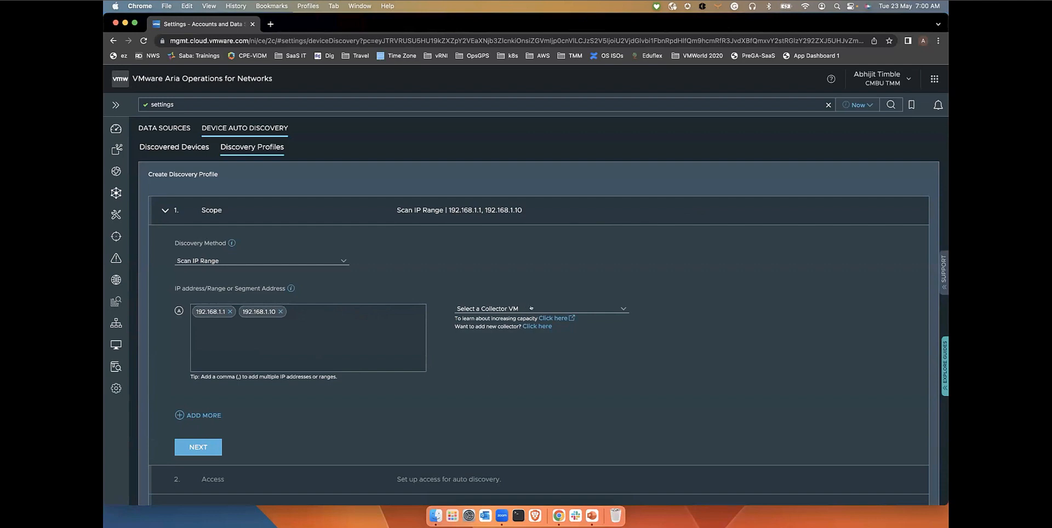
Assign Collector_10.196.165.13 to run the scan and submit the scope step
click(539, 308)
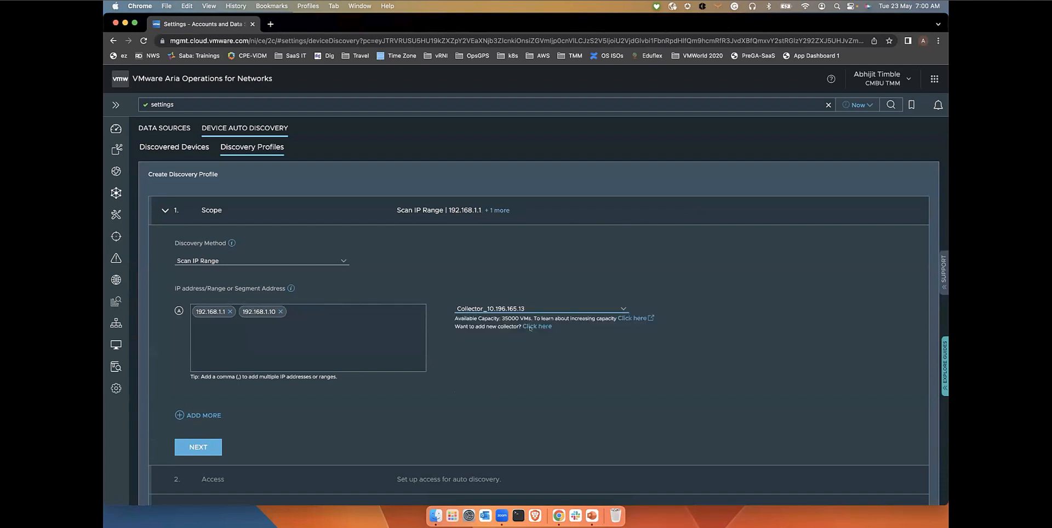
mouse_move(529, 357)
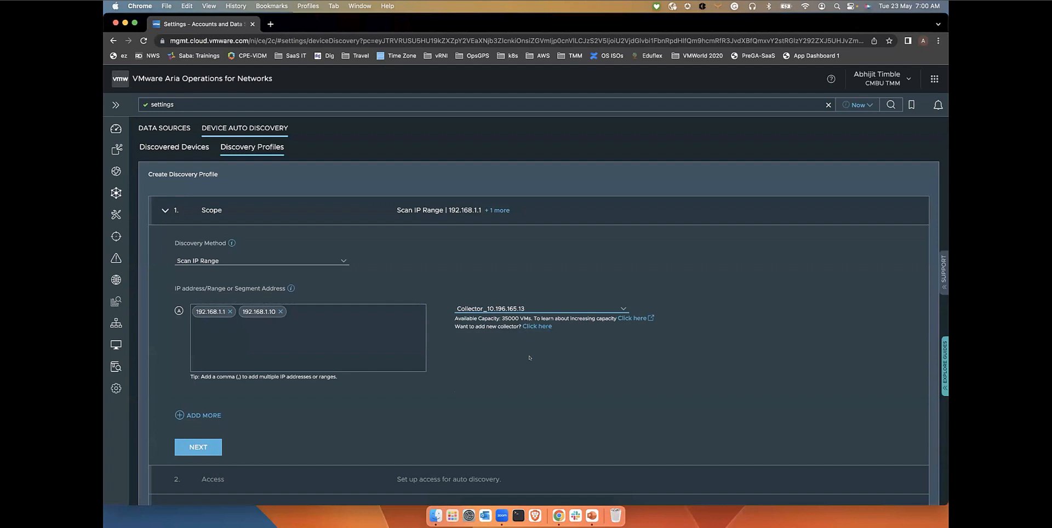
mouse_move(310, 426)
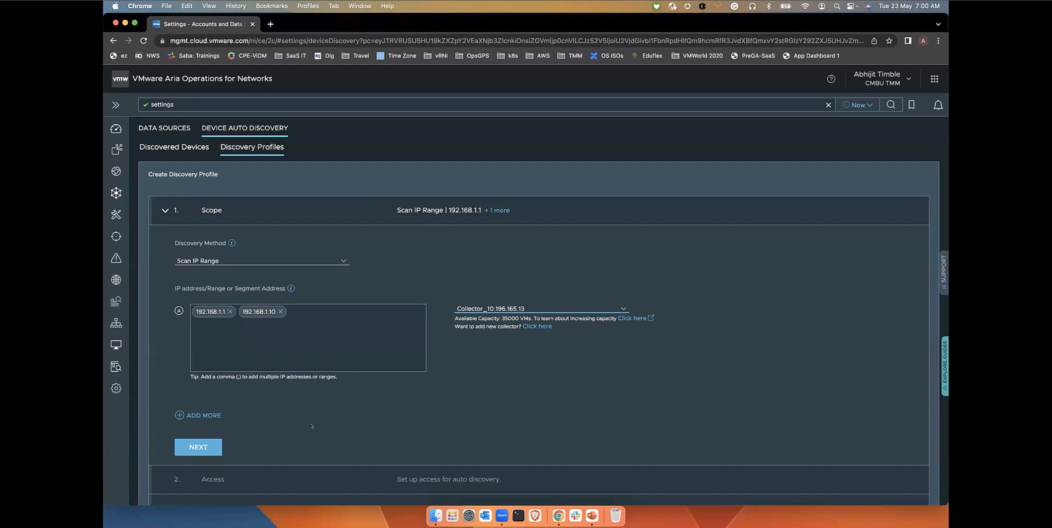
click(198, 447)
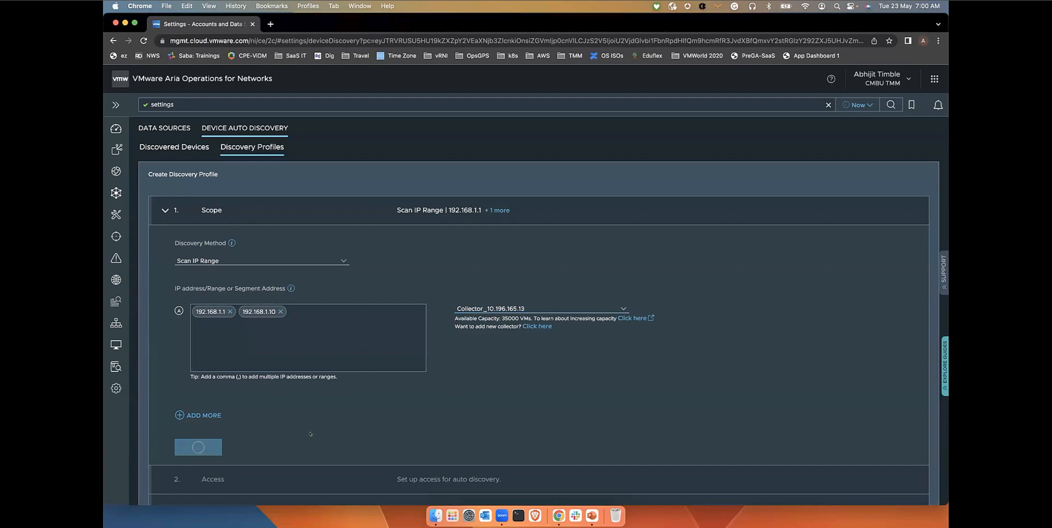
Add an SNMP-v2 credential named v2creds with its community string in the Access step
click(198, 447)
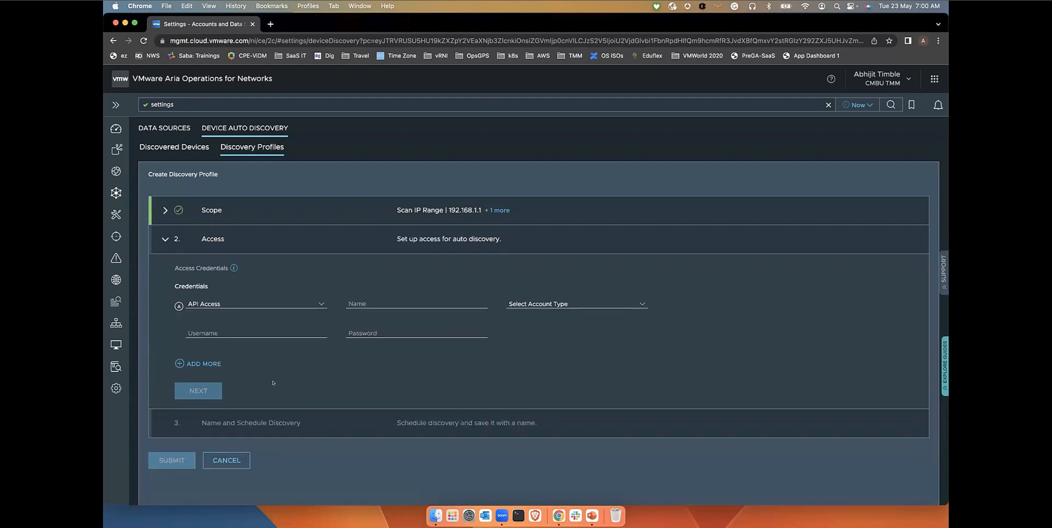
mouse_move(309, 375)
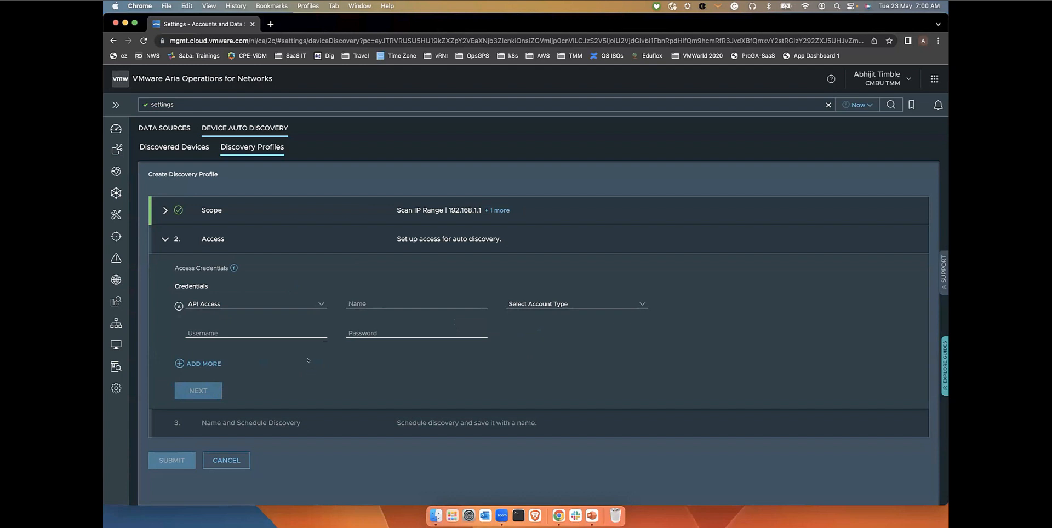
click(255, 303)
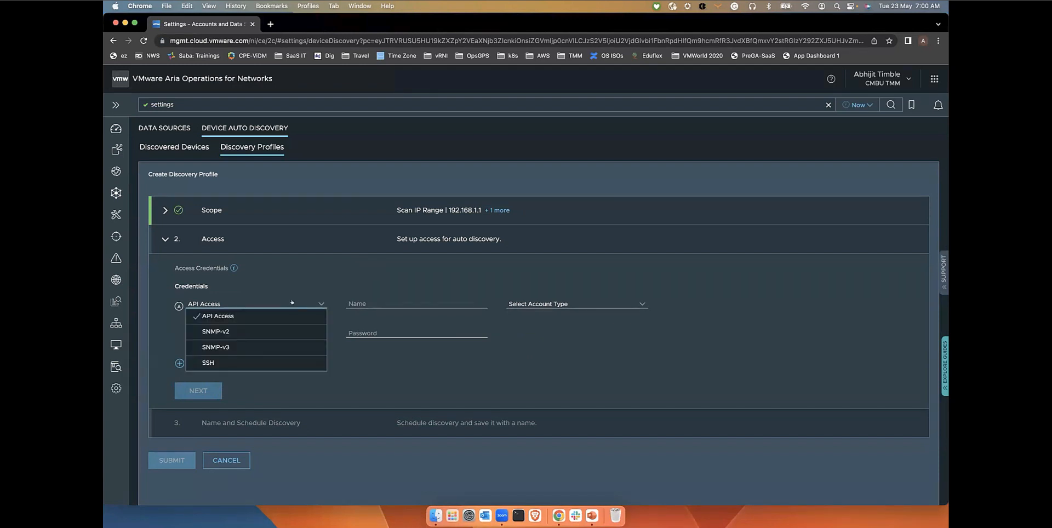
mouse_move(289, 316)
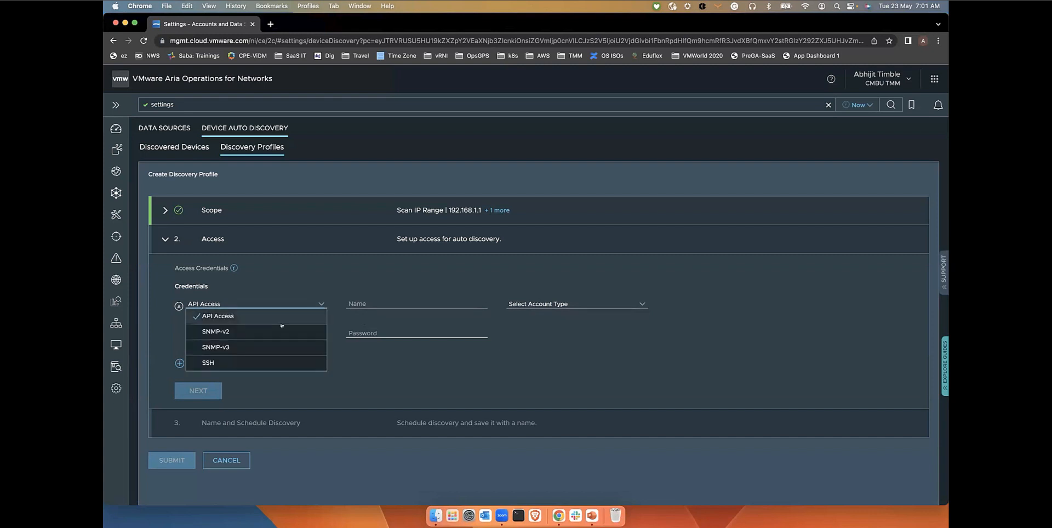
click(216, 331)
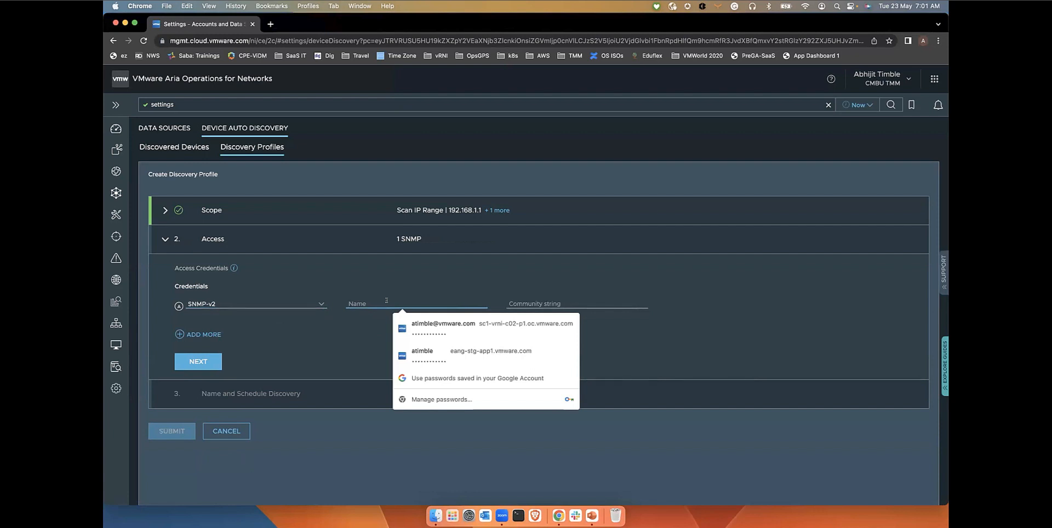
text(v2d)
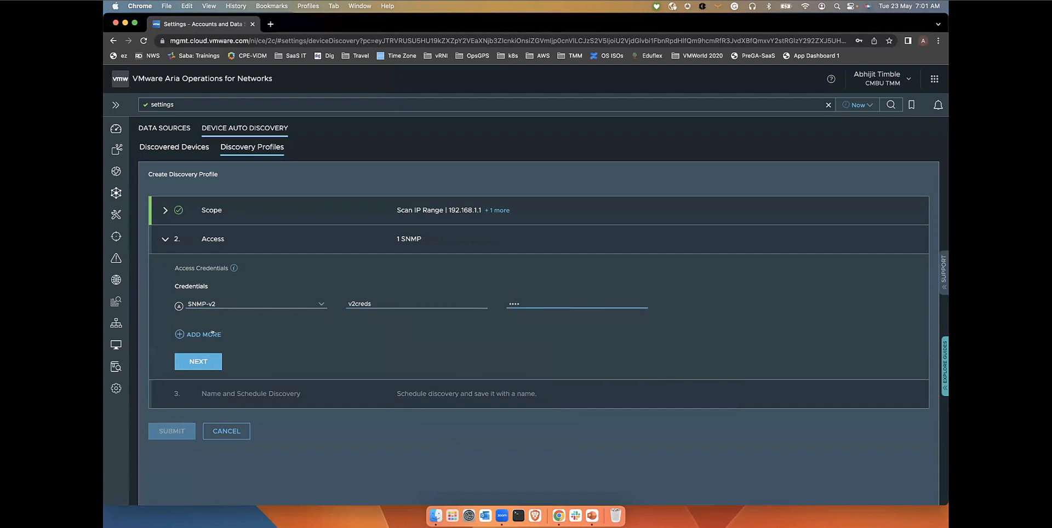
Add an SSH credential named ssh for Local user vrniuser and continue to scheduling
click(204, 334)
text(ssh)
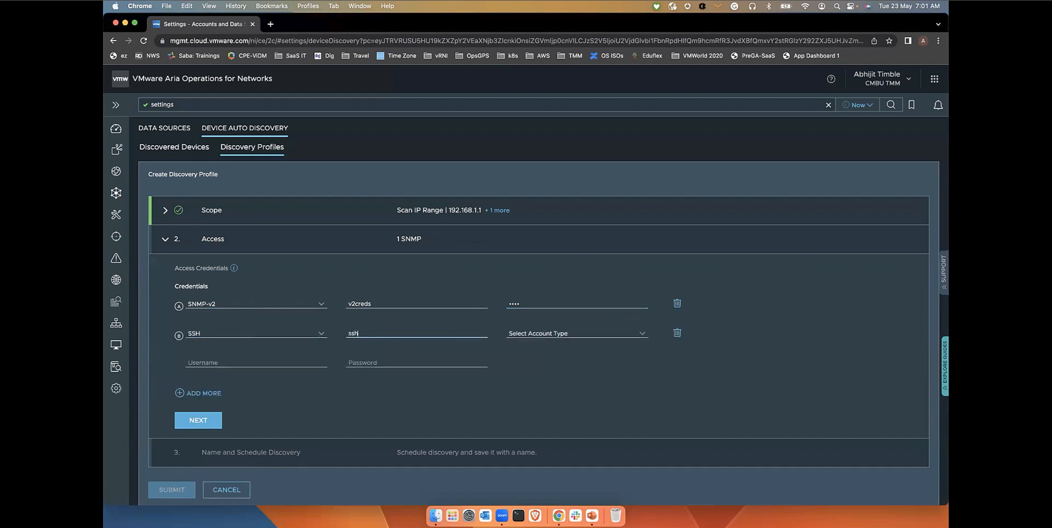
click(576, 333)
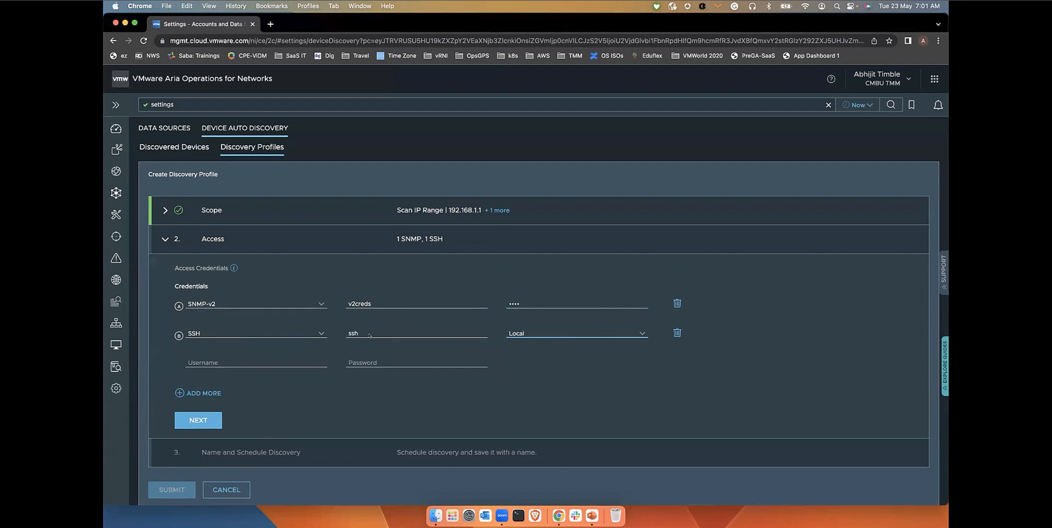
text(vrniuser)
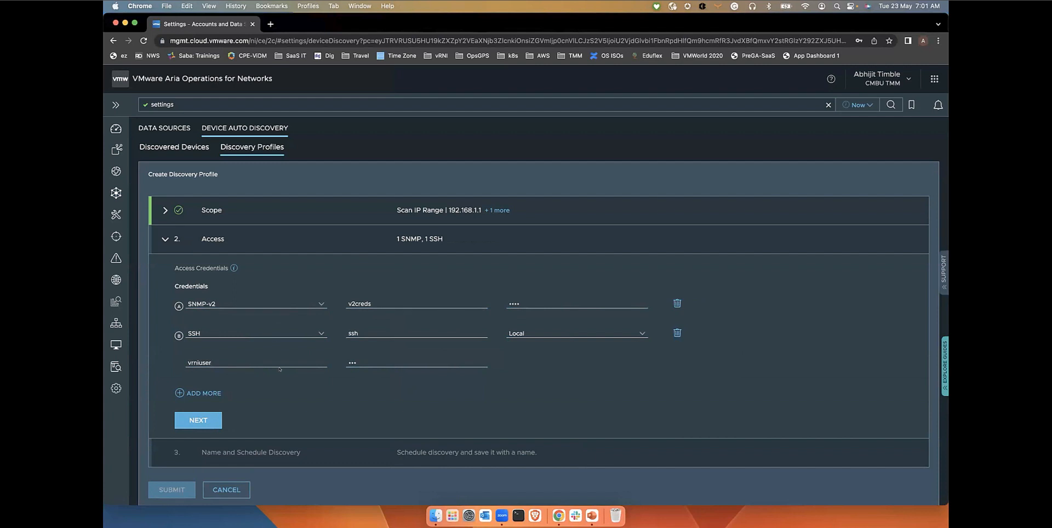
click(198, 419)
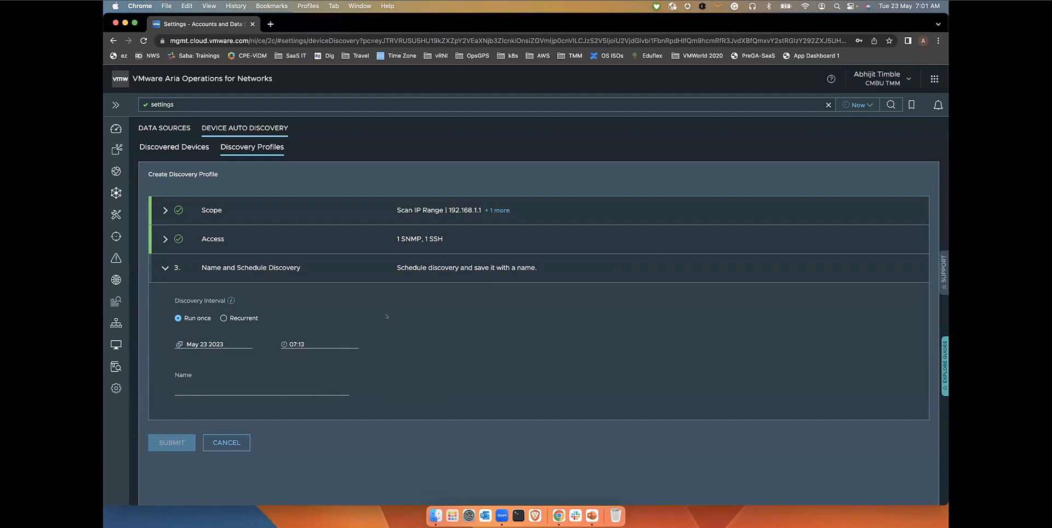
mouse_move(417, 327)
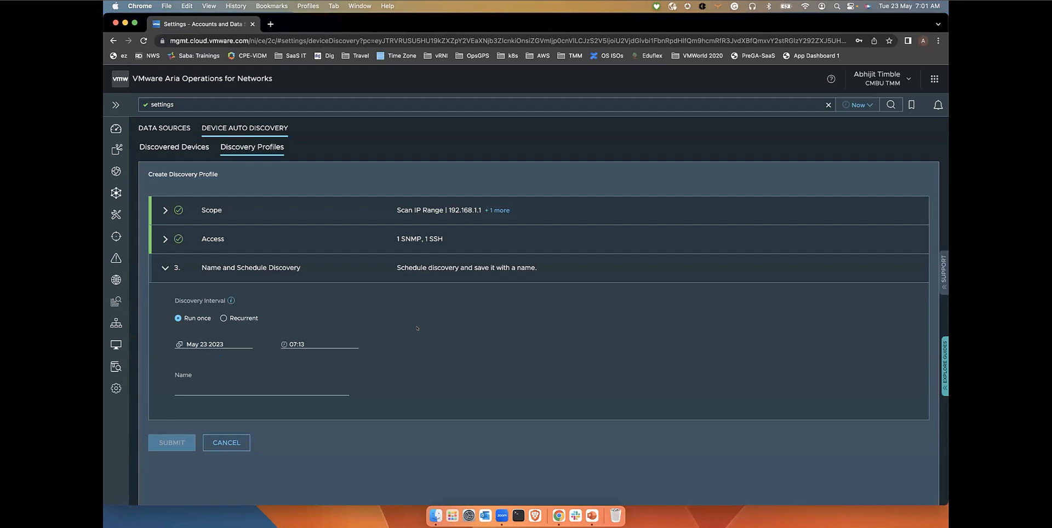
Make the schedule recurrent, weekly on Sunday at 07:13
click(223, 317)
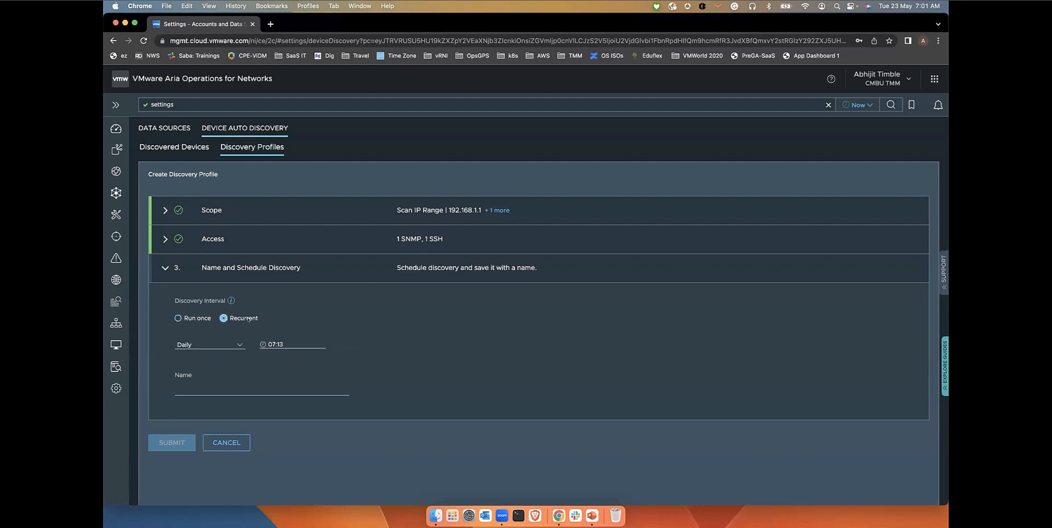
click(209, 344)
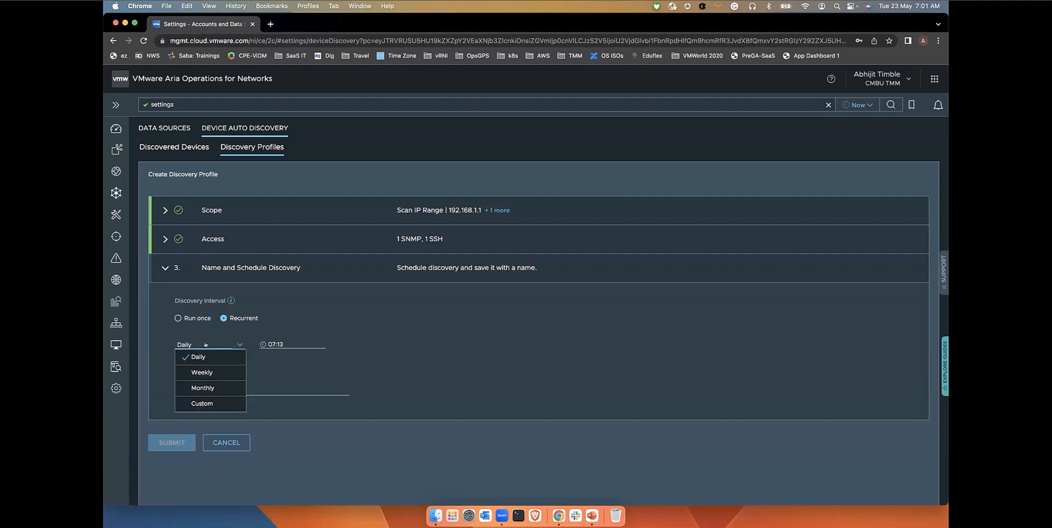
click(202, 372)
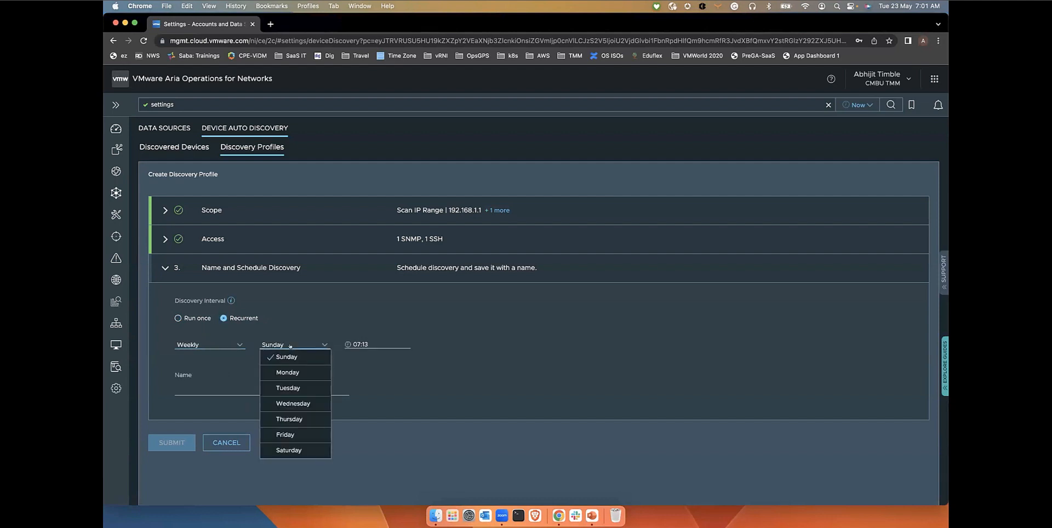
click(286, 357)
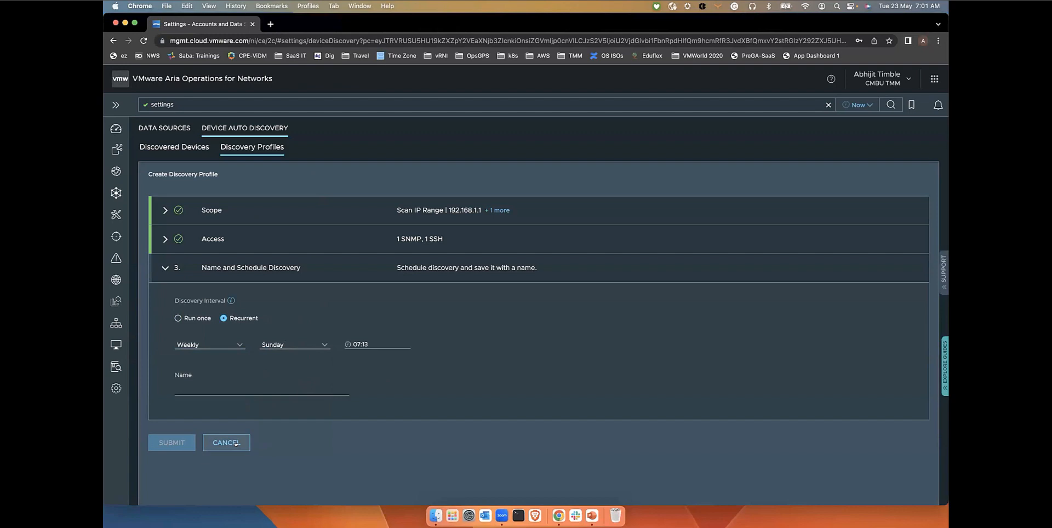
Discard the new profile, review vrni_lab_device_discovery_profile's run-once schedule, and return to the profiles list
click(226, 442)
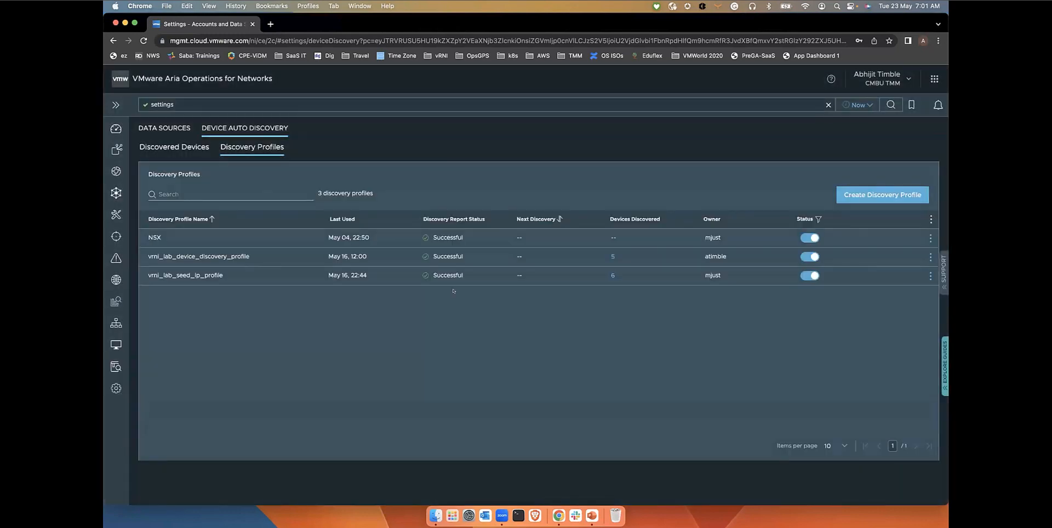
mouse_move(696, 287)
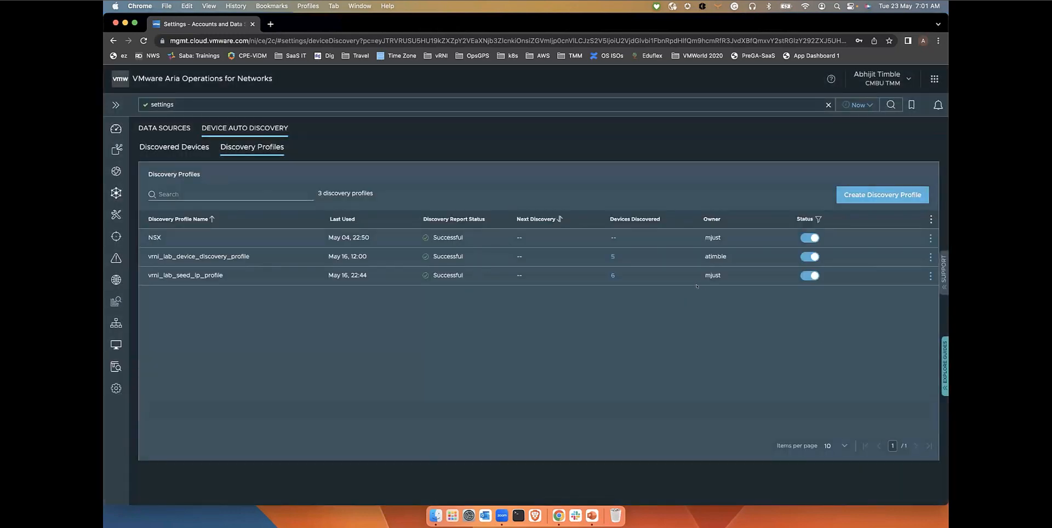
mouse_move(563, 314)
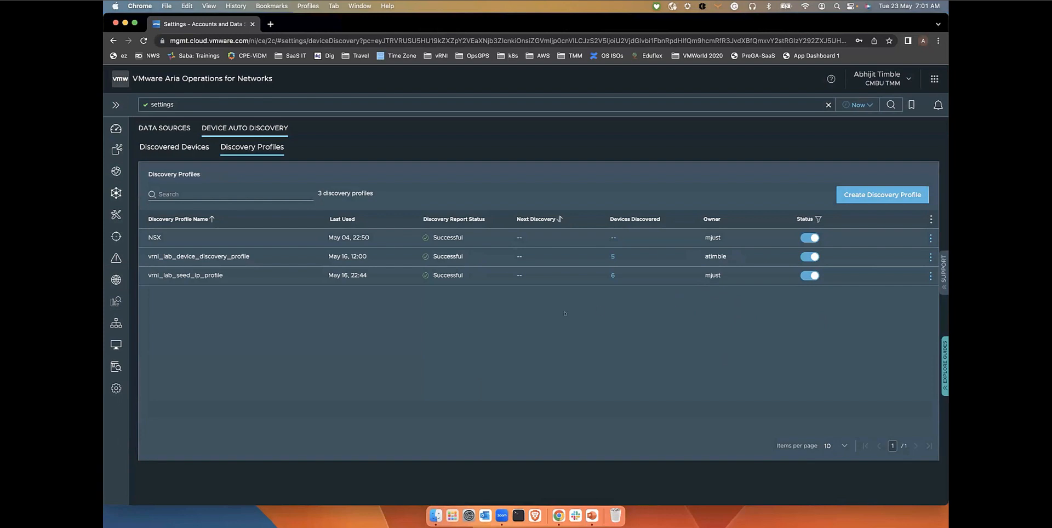
click(930, 257)
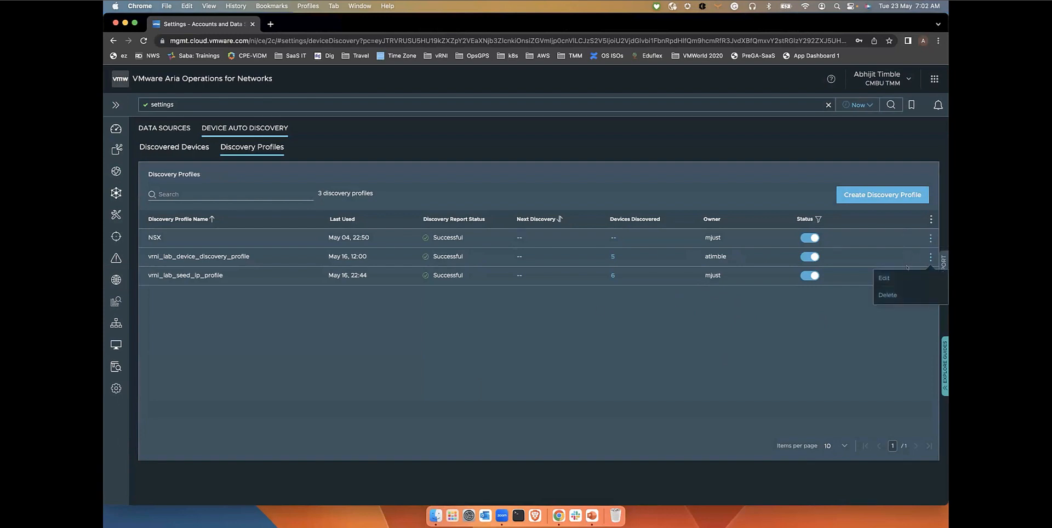
click(884, 278)
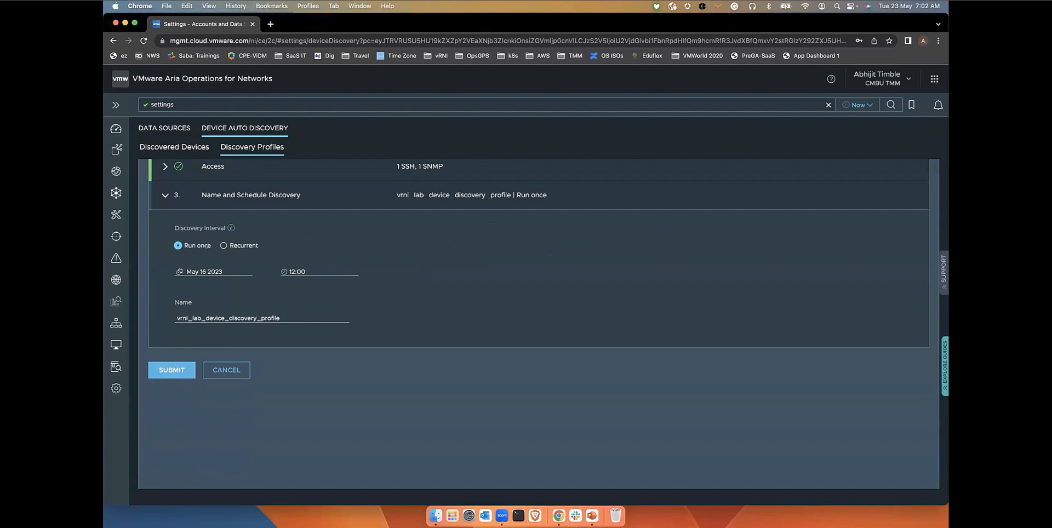
click(171, 370)
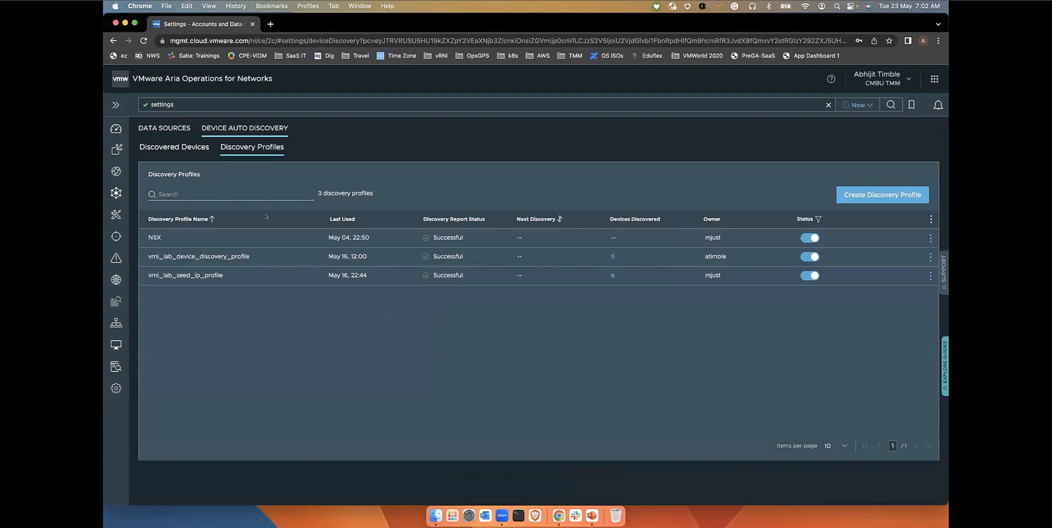
Show all eight discovered devices and highlight the added router's SNMP, SSH protocols
click(174, 147)
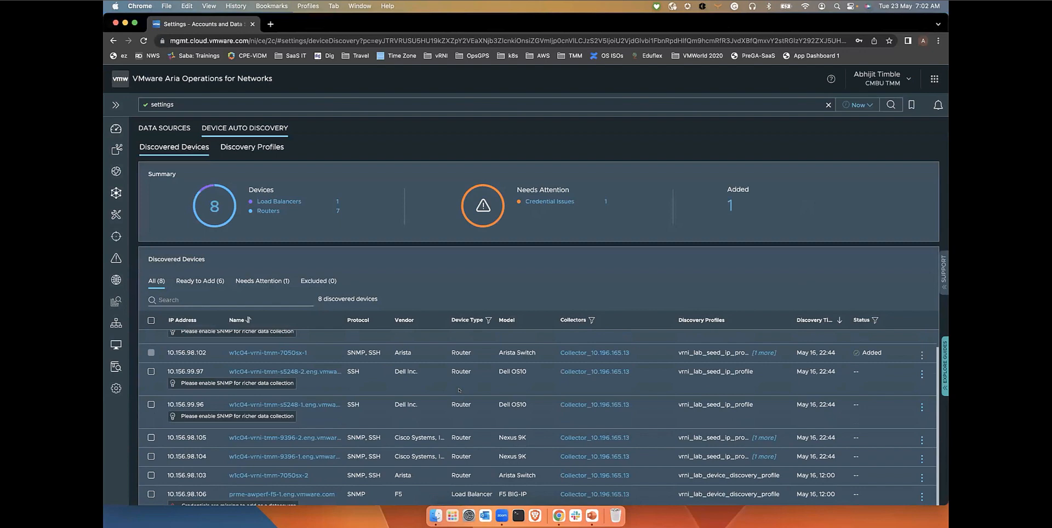
scroll(down, 3)
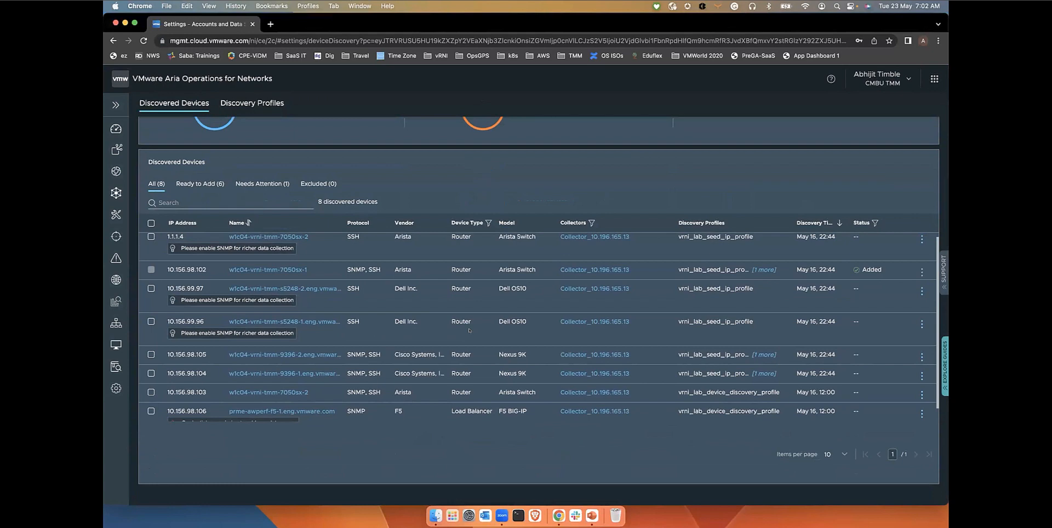
mouse_move(179, 297)
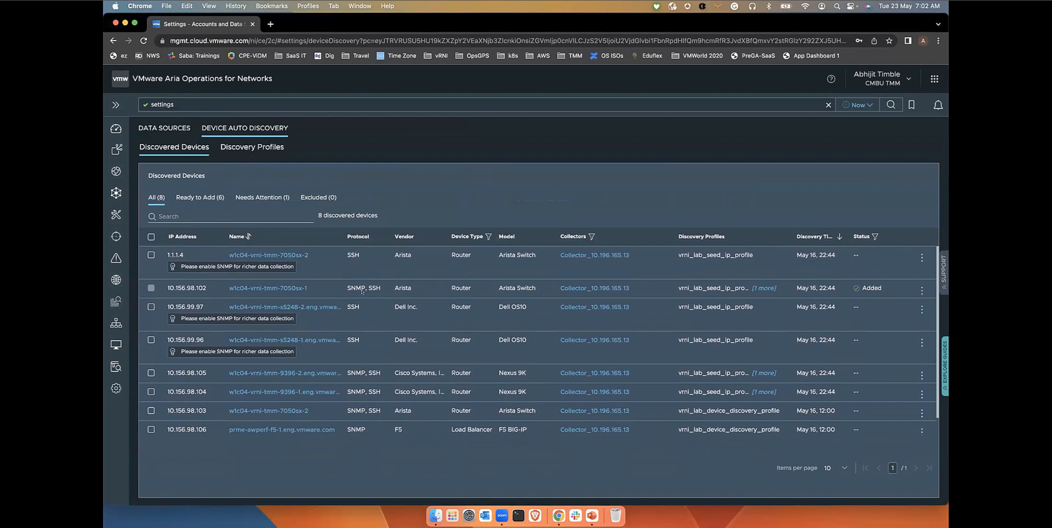
double_click(363, 288)
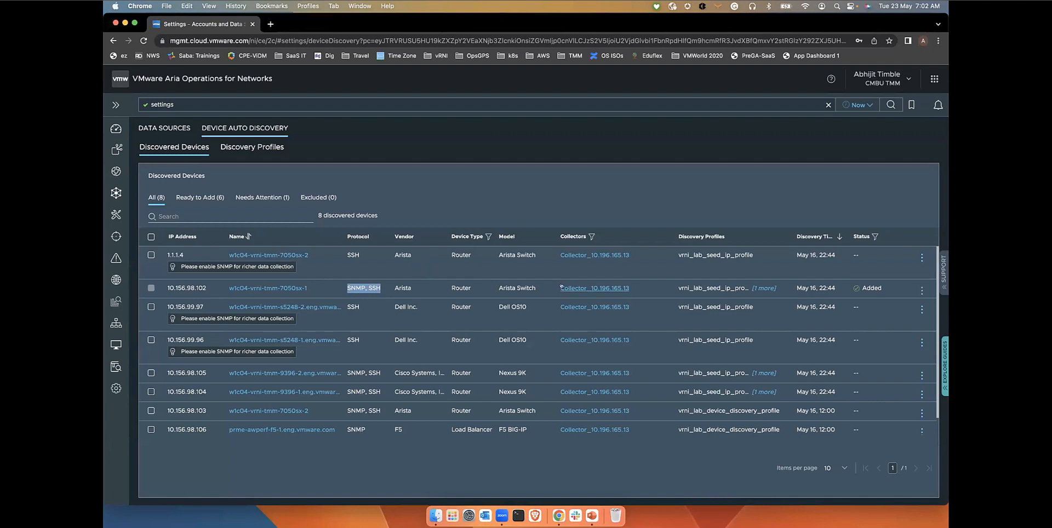
mouse_move(593, 289)
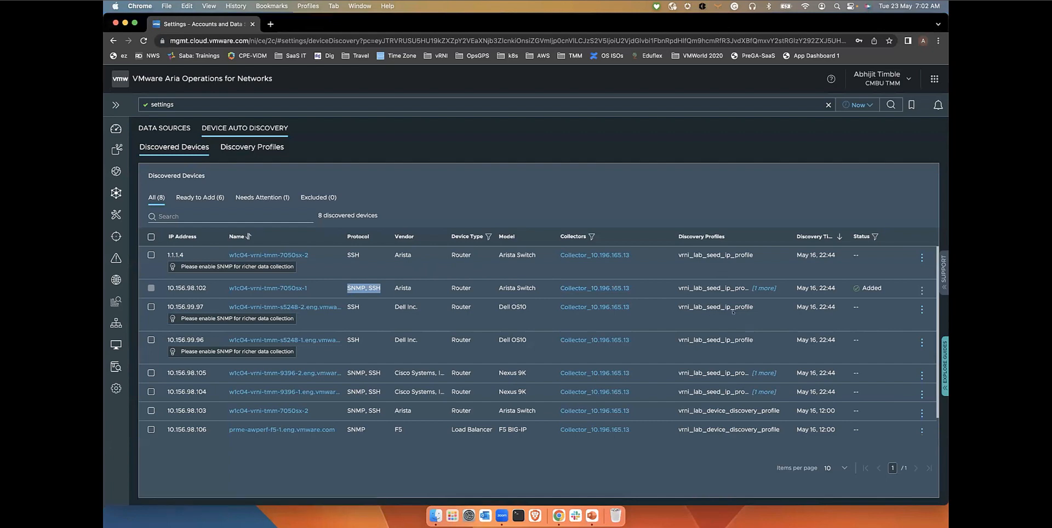
mouse_move(869, 268)
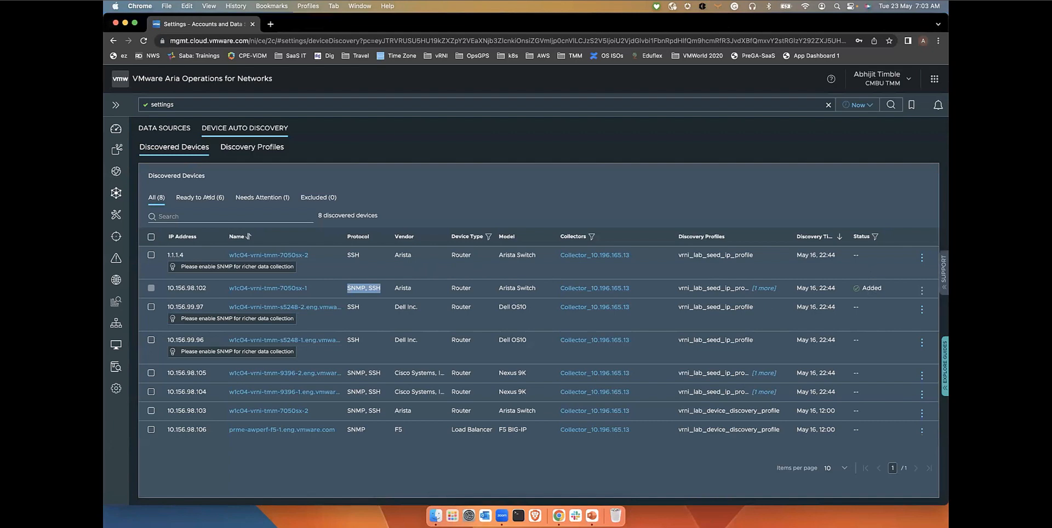
Filter the Discovered Devices list to the six Ready to Add devices
click(199, 197)
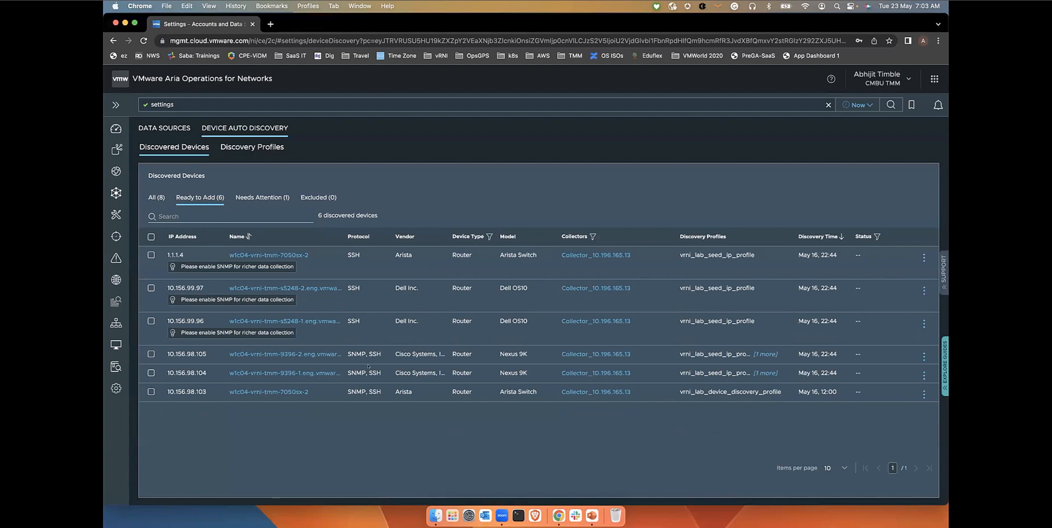
mouse_move(364, 391)
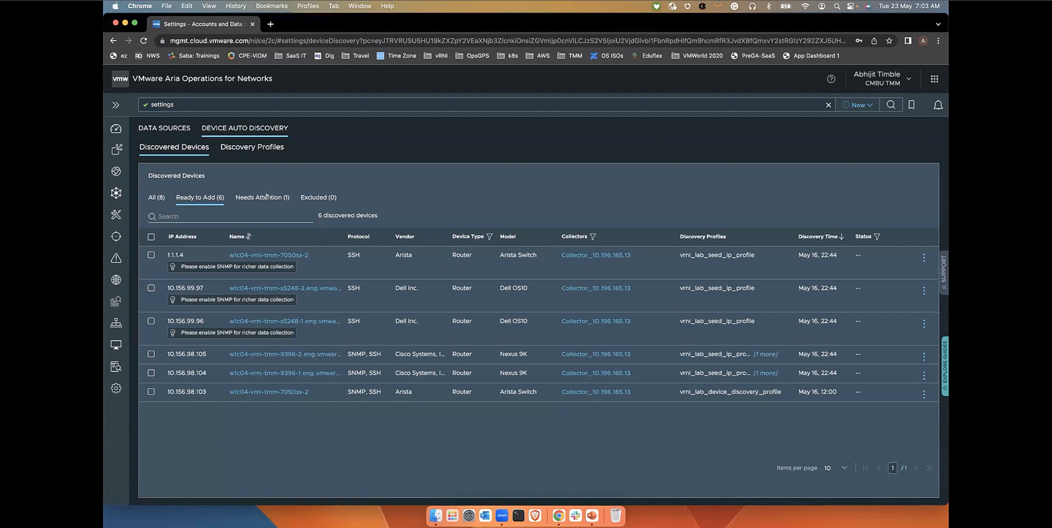
Filter to Needs Attention and bring up actions for the F5 load balancer missing credentials
click(262, 197)
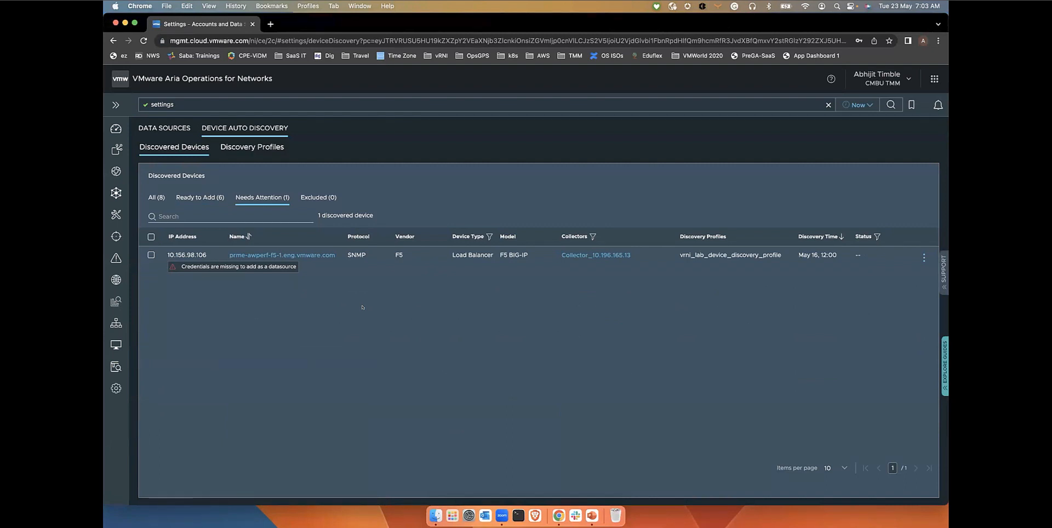
mouse_move(348, 284)
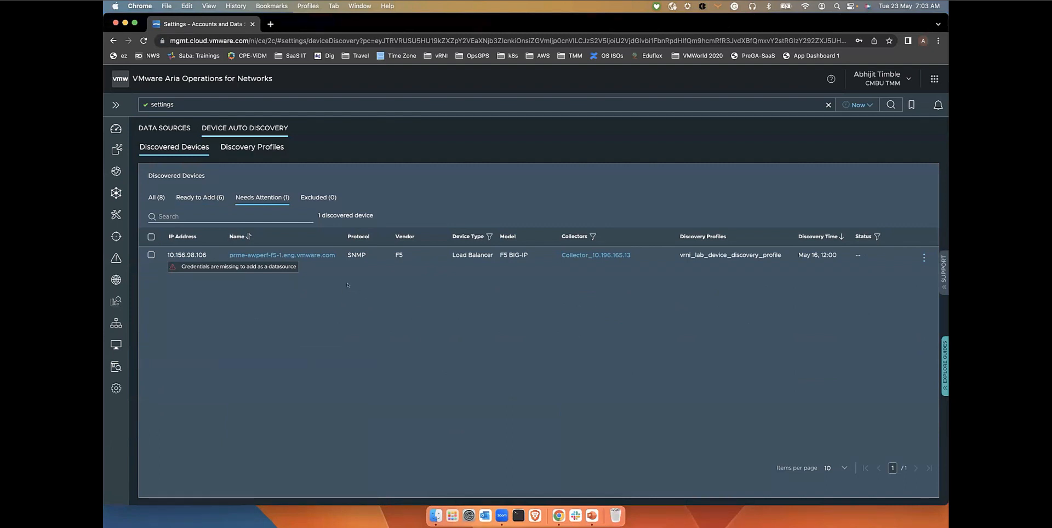
mouse_move(349, 315)
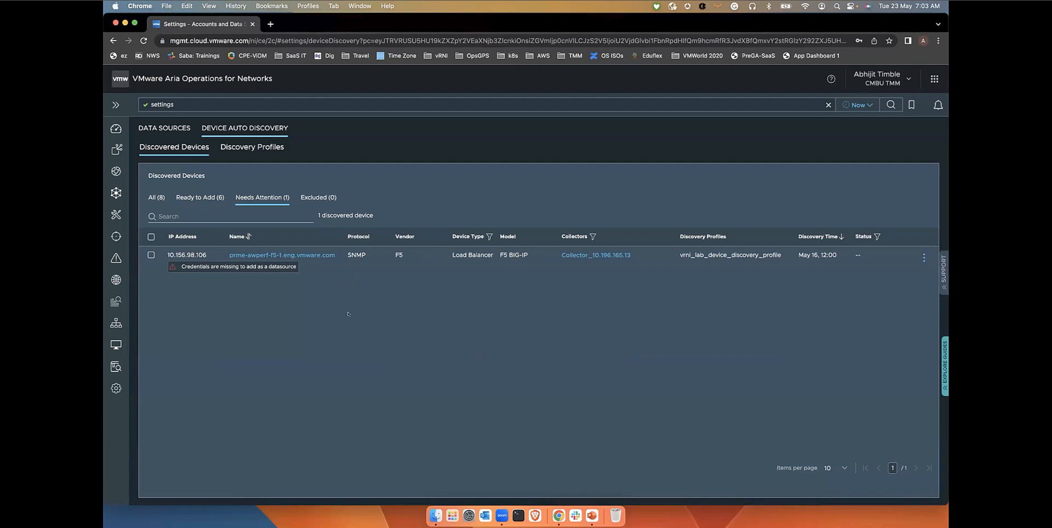
mouse_move(291, 258)
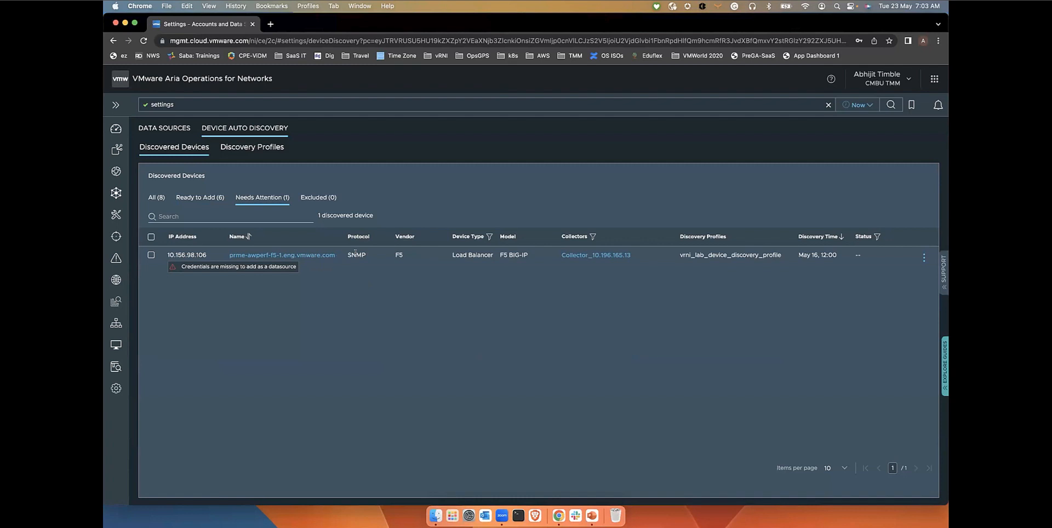
mouse_move(337, 269)
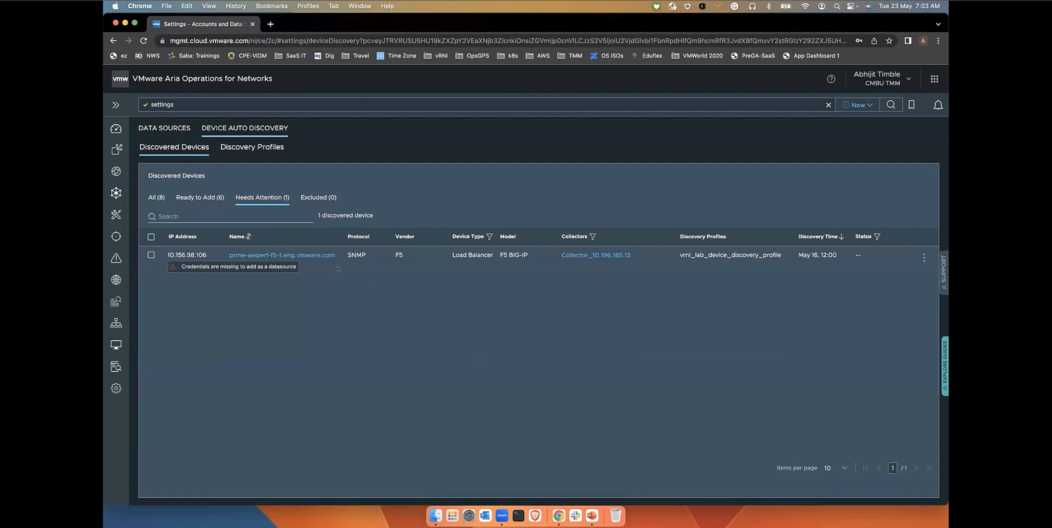
mouse_move(329, 274)
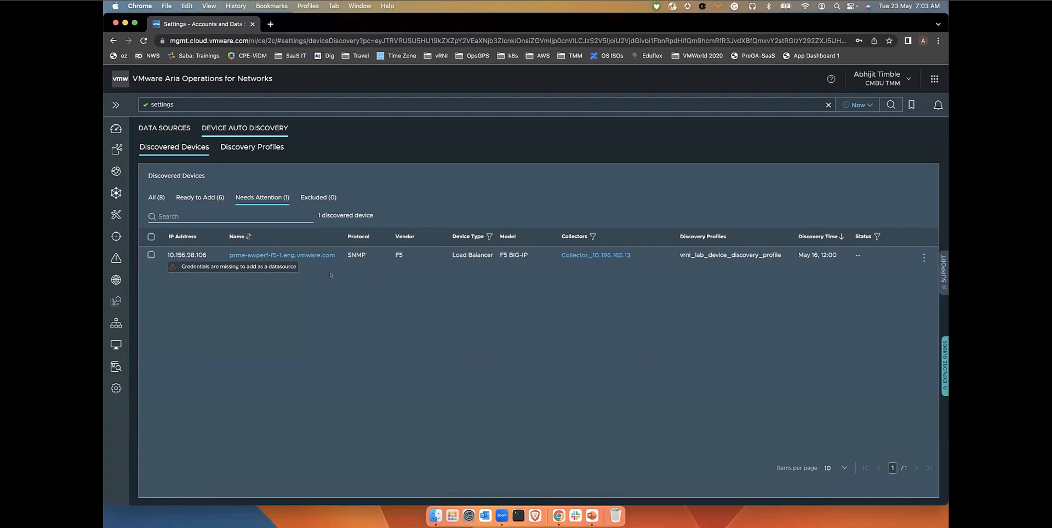
mouse_move(778, 299)
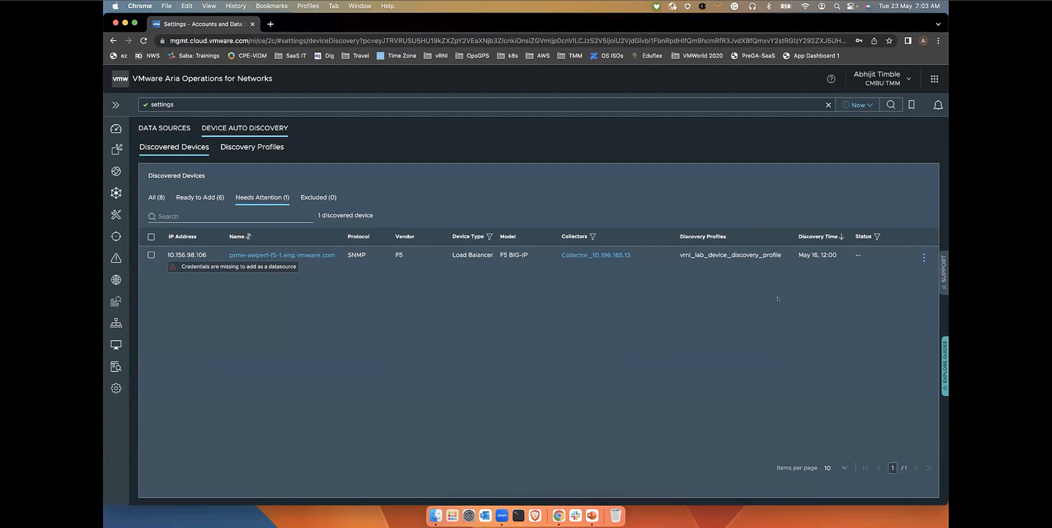
click(923, 258)
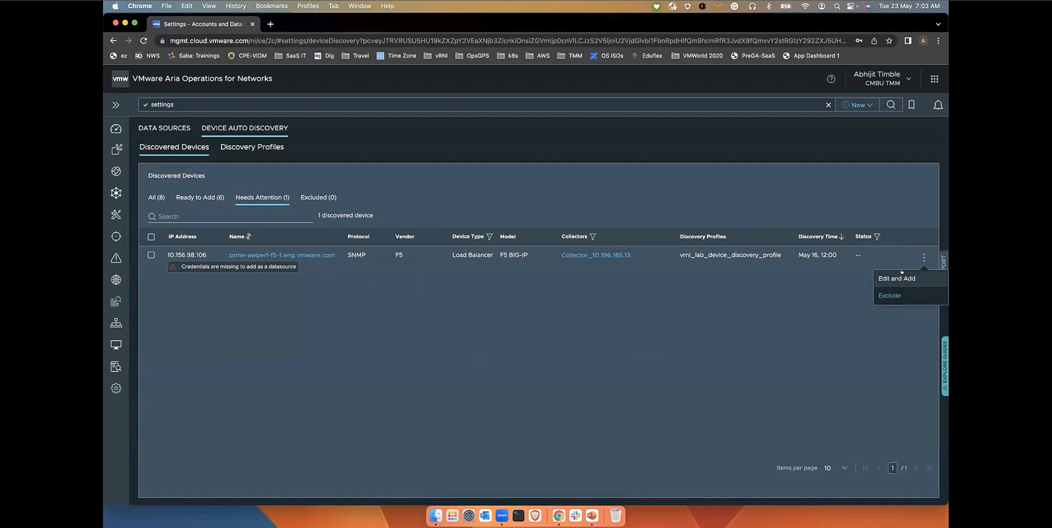
Review the F5 load balancer's edit-and-add form without saving, then show the empty Excluded list
click(896, 279)
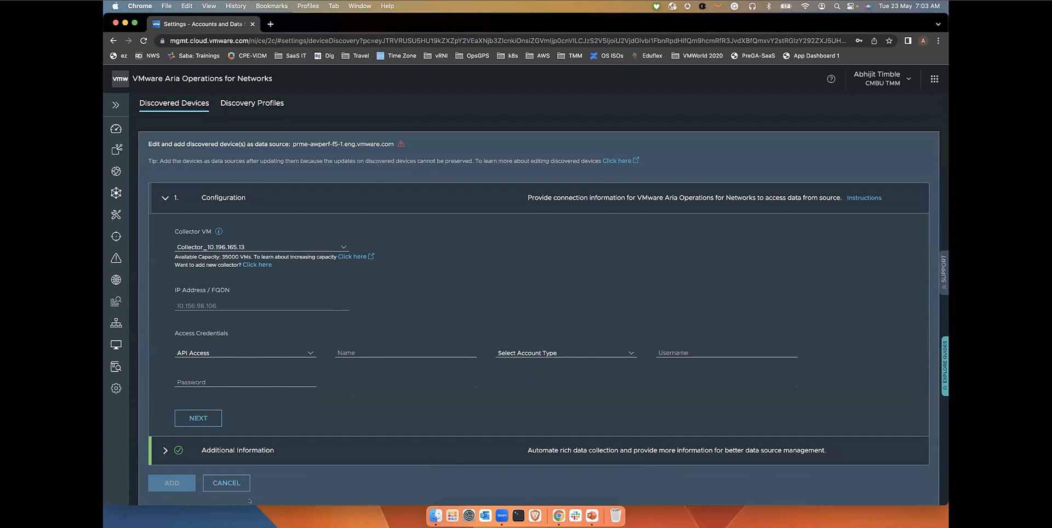
click(226, 482)
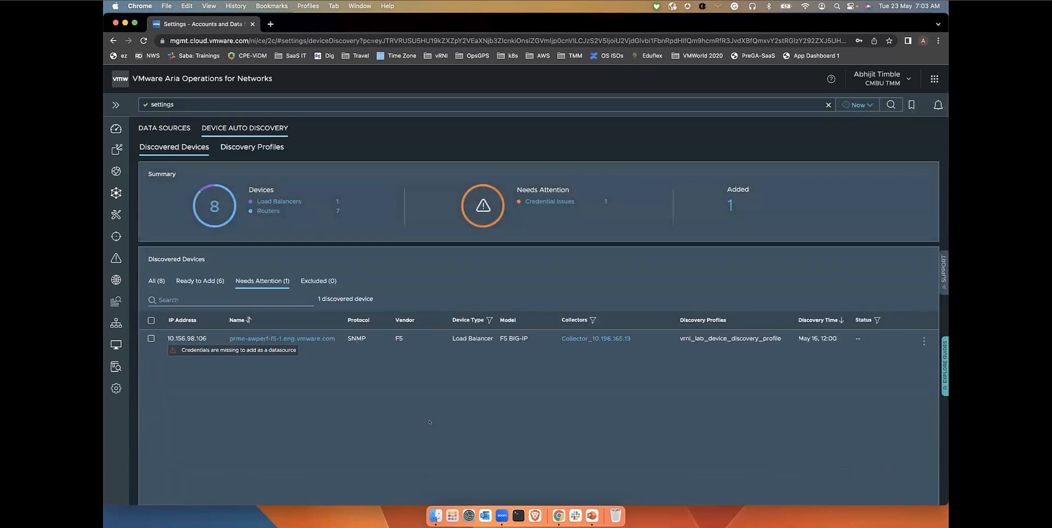
mouse_move(589, 382)
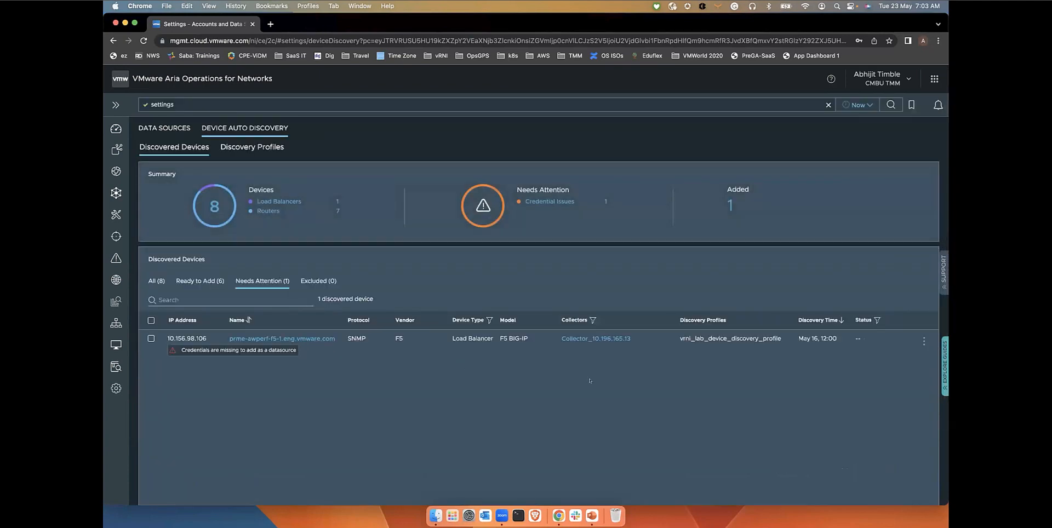
click(923, 342)
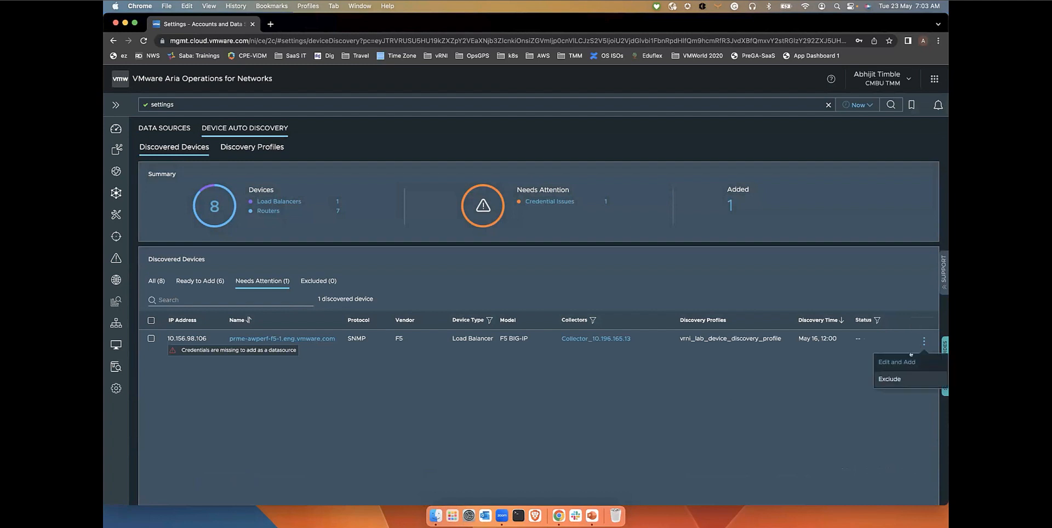
click(716, 360)
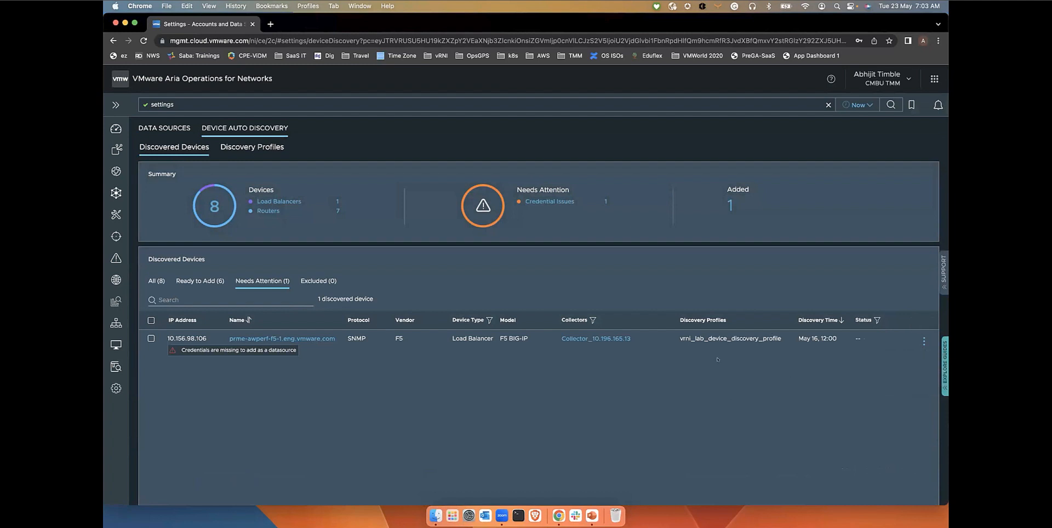
click(318, 281)
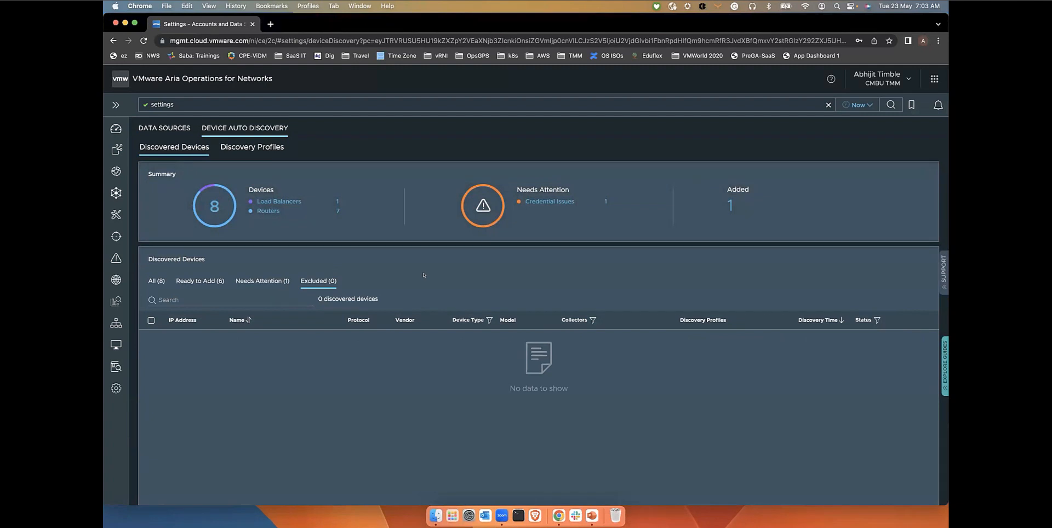
mouse_move(393, 331)
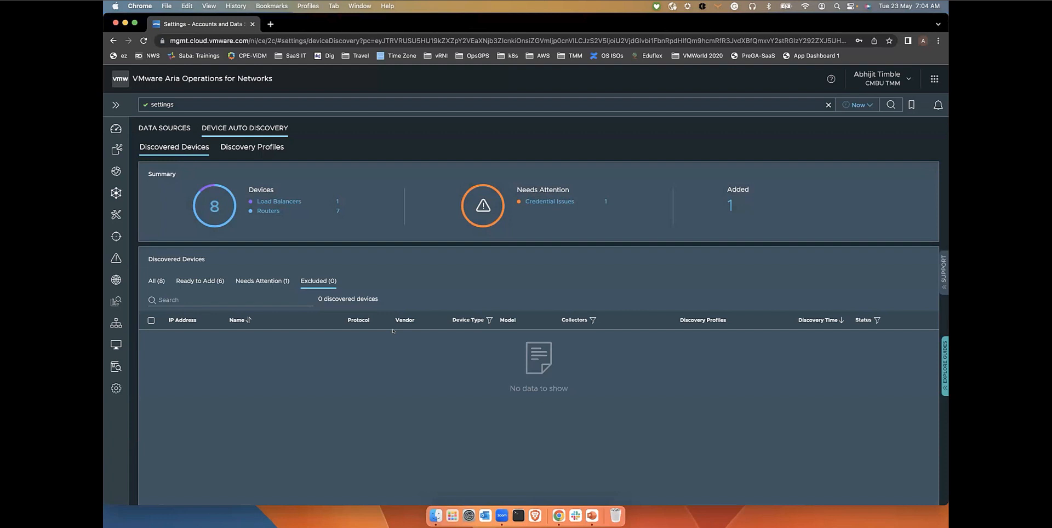
mouse_move(362, 350)
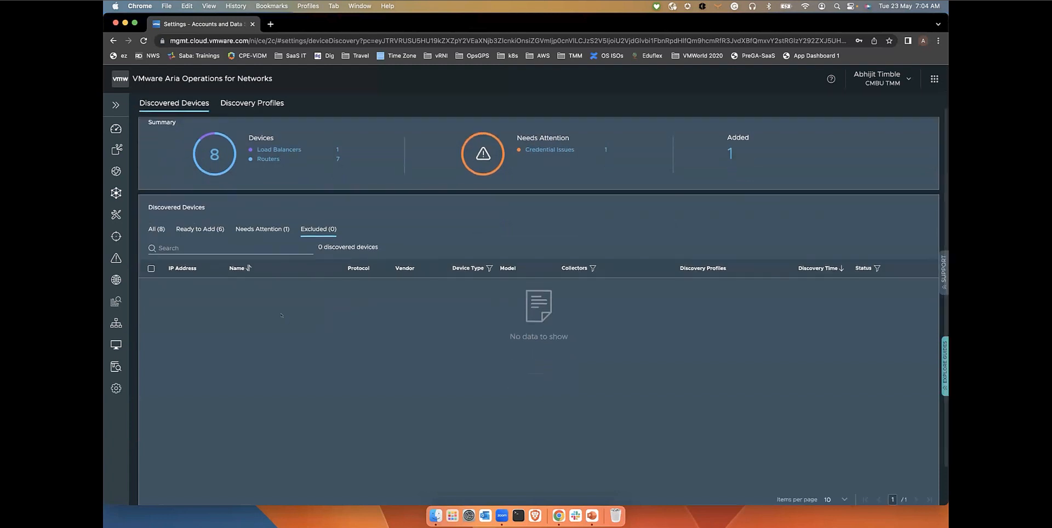
Select Arista router 10.156.98.103, cancel its Add as Source confirmation, and bring up its row actions
click(199, 229)
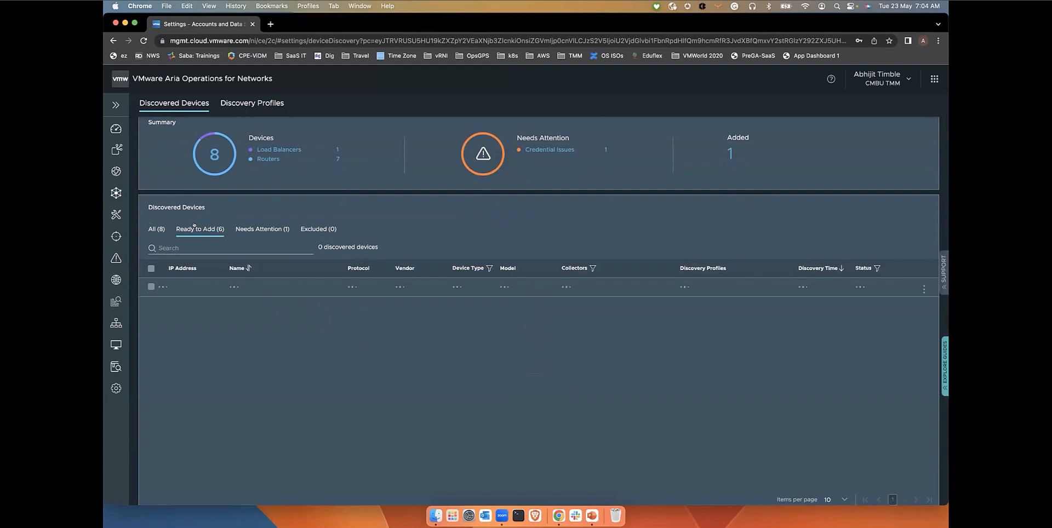
click(199, 229)
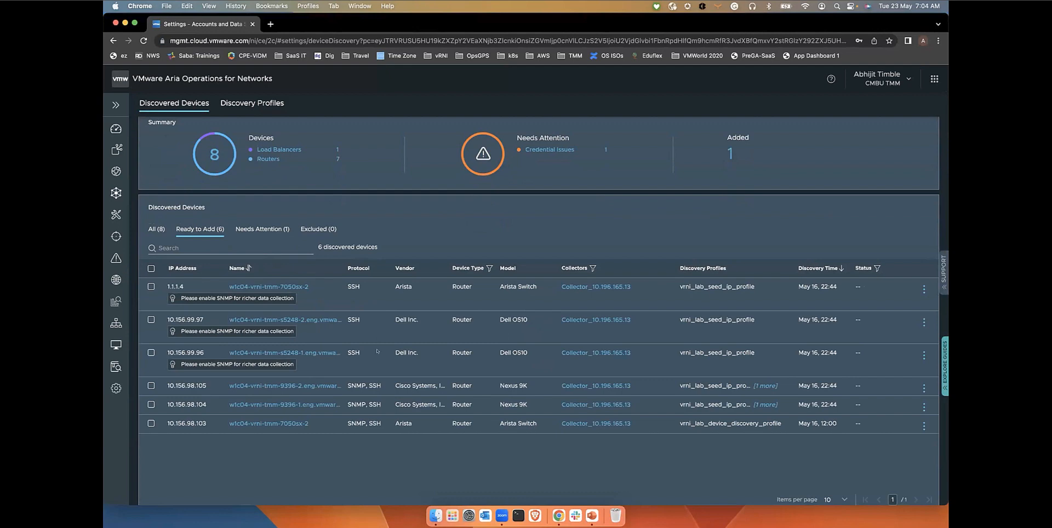
mouse_move(166, 422)
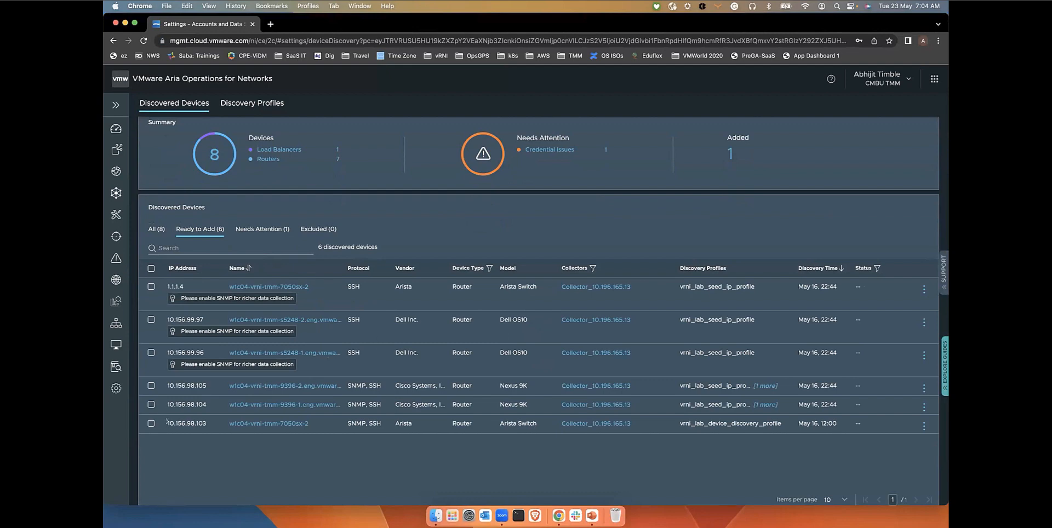
click(152, 422)
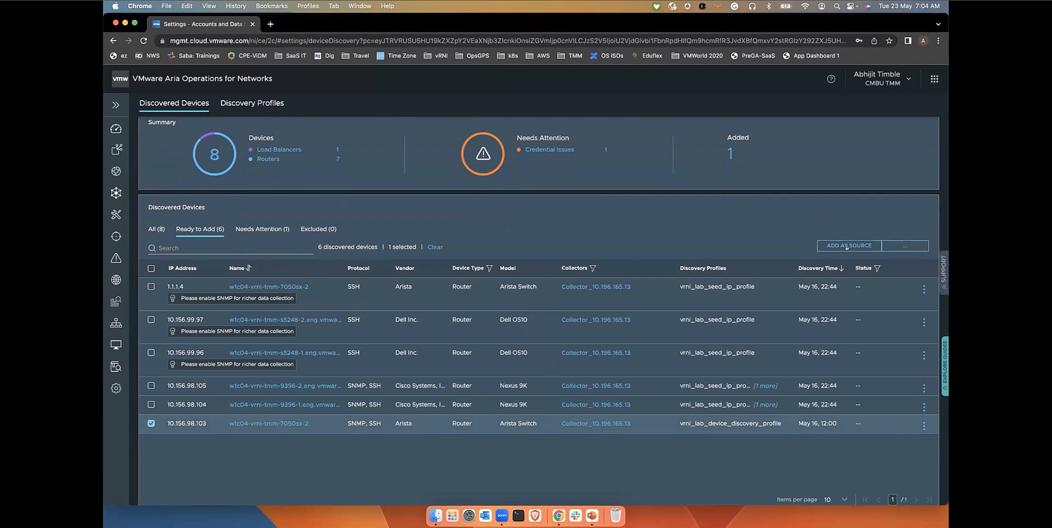
click(848, 246)
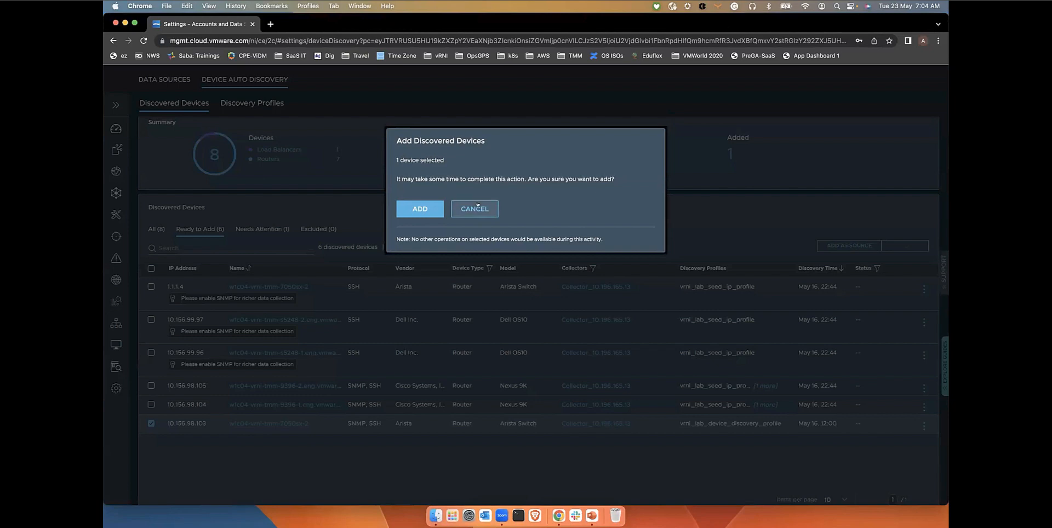
click(473, 208)
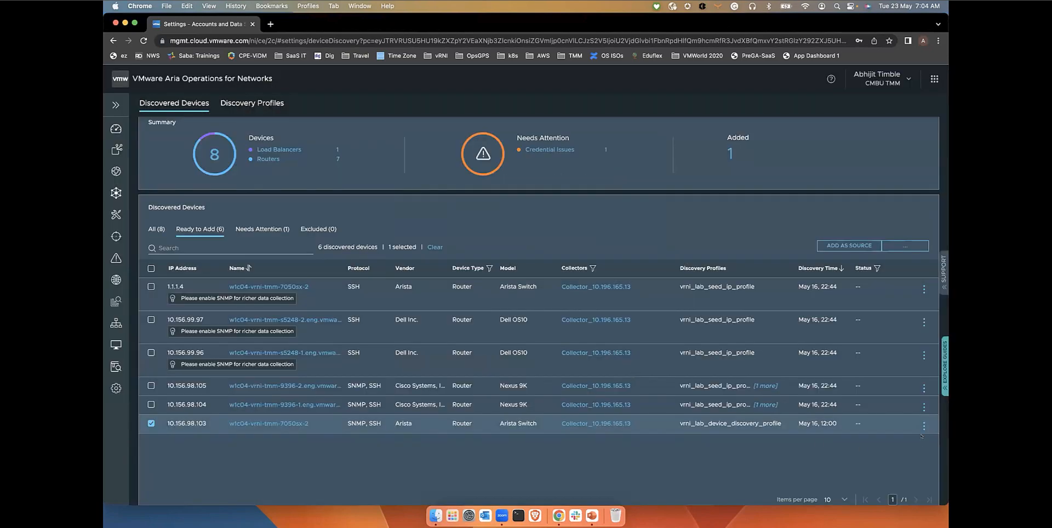
click(923, 425)
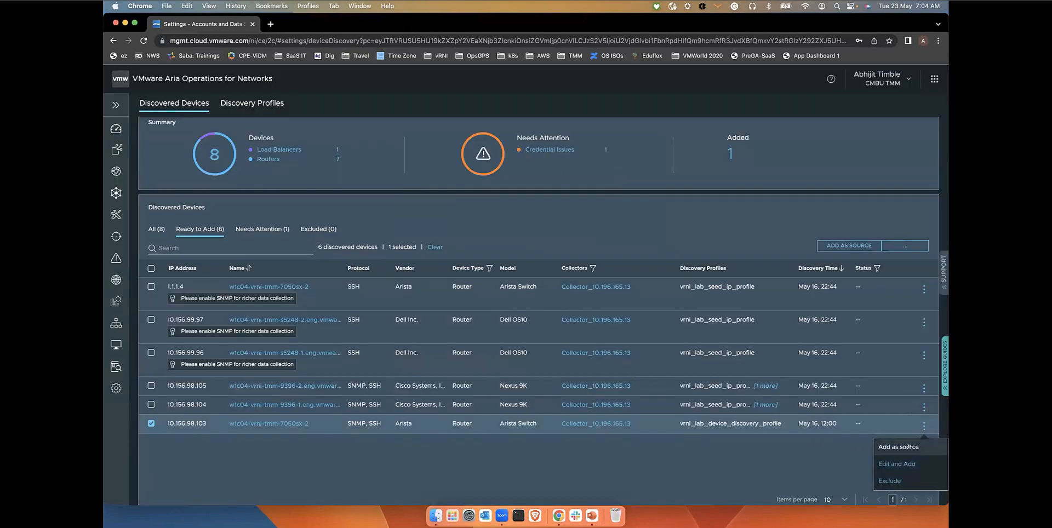
Keep the current collector VM on 10.156.98.103's edit-and-add form and continue to additional information
click(897, 464)
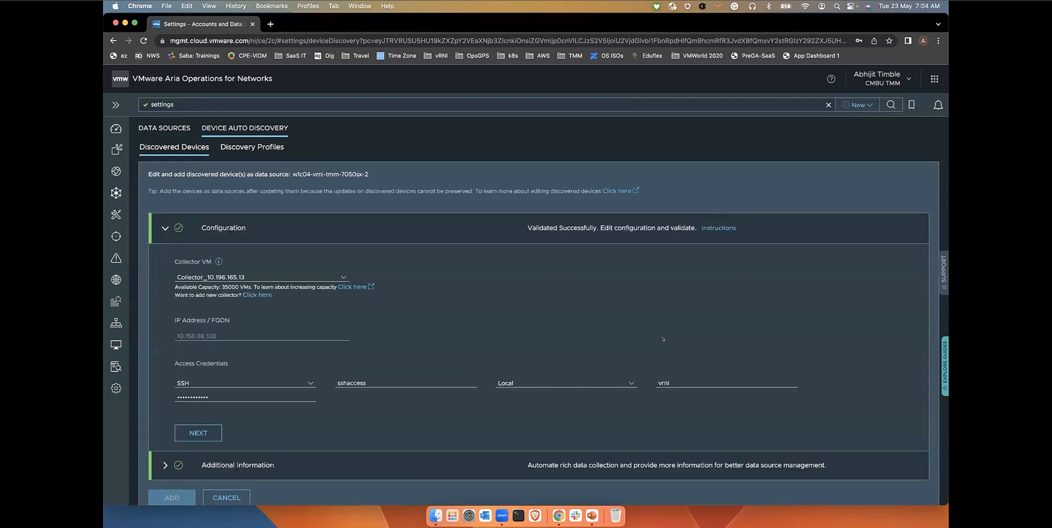
scroll(up, 3)
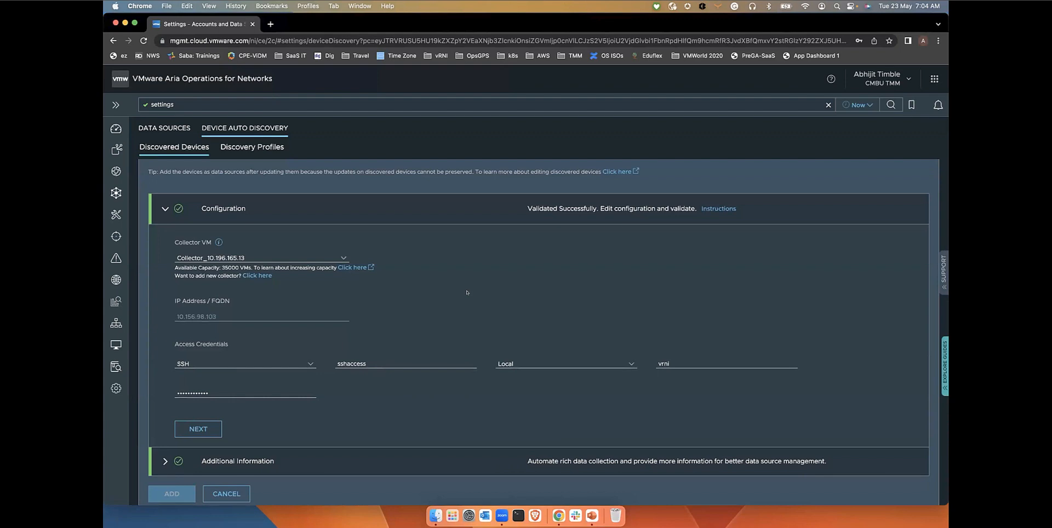
click(261, 257)
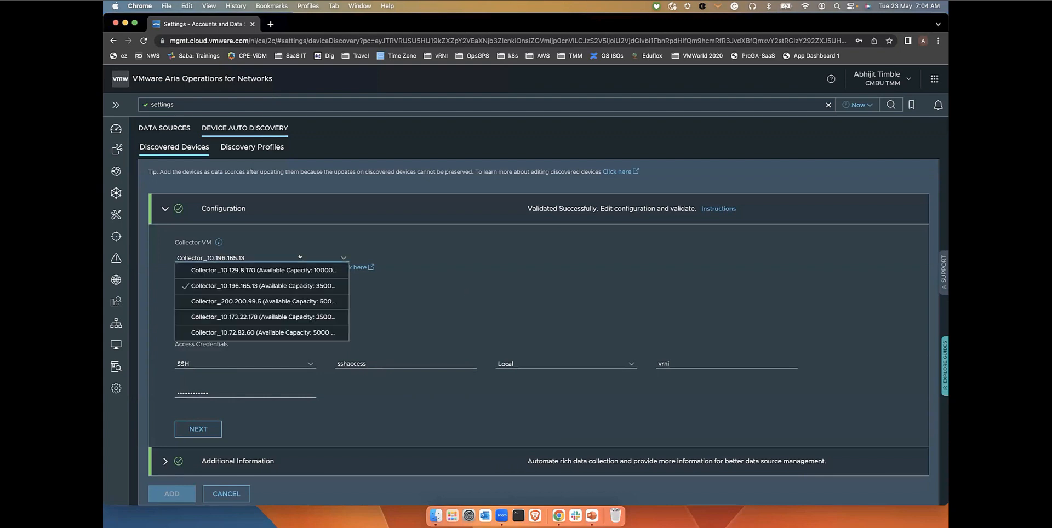
click(264, 284)
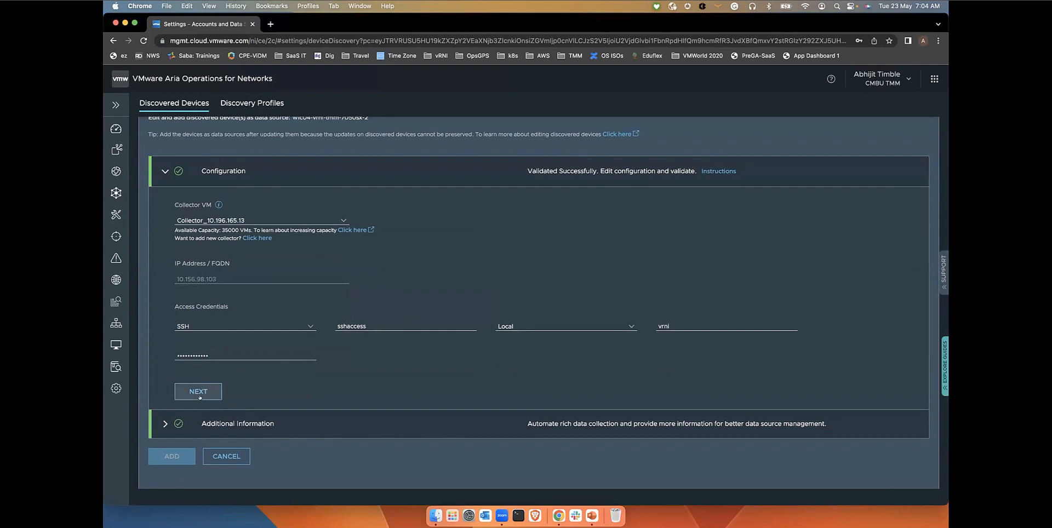
click(198, 391)
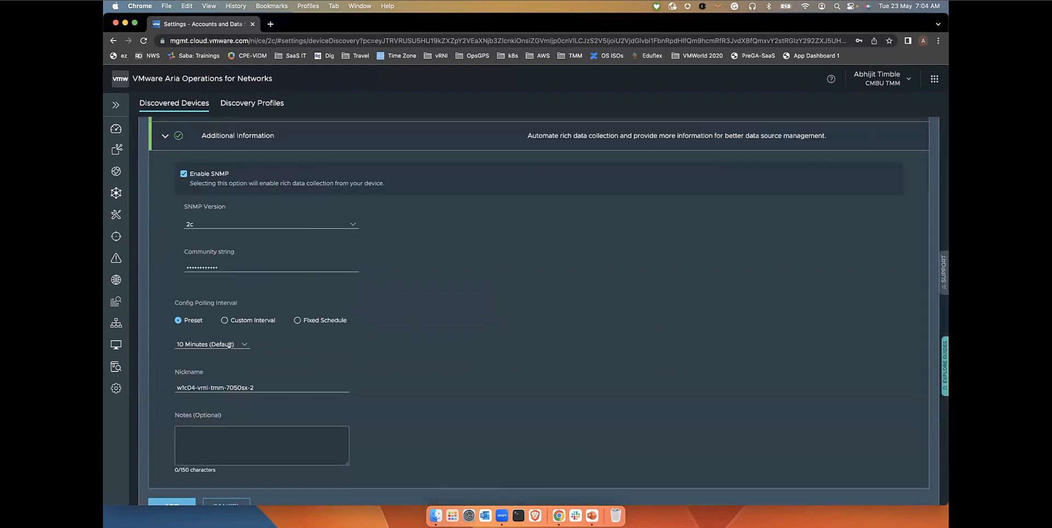
Set a custom 1-hour config polling interval and submit the device for adding
click(297, 320)
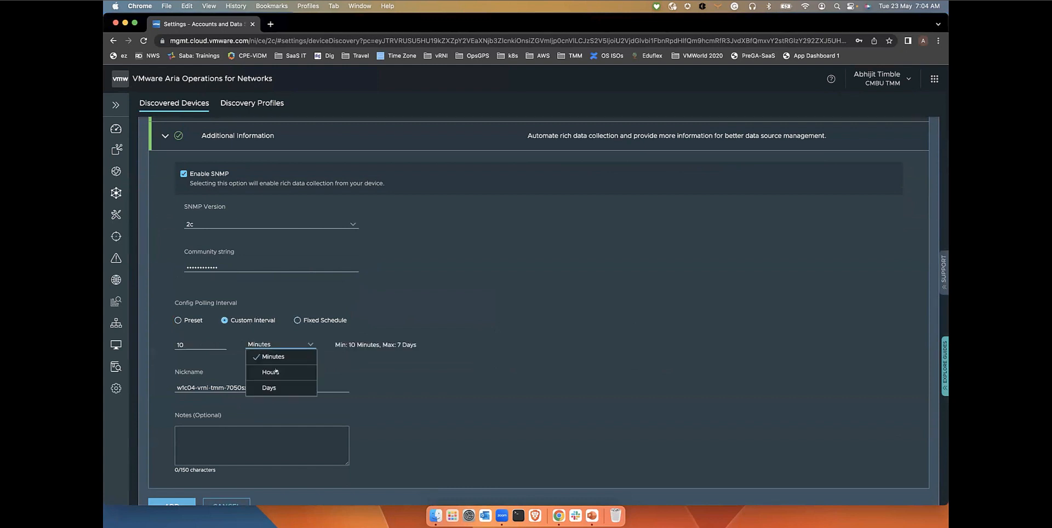
click(271, 371)
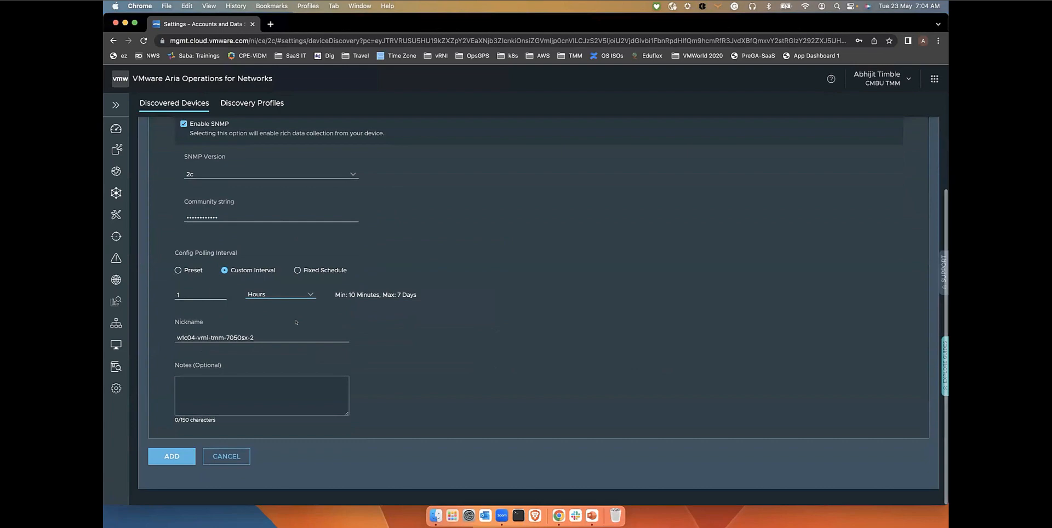
click(172, 456)
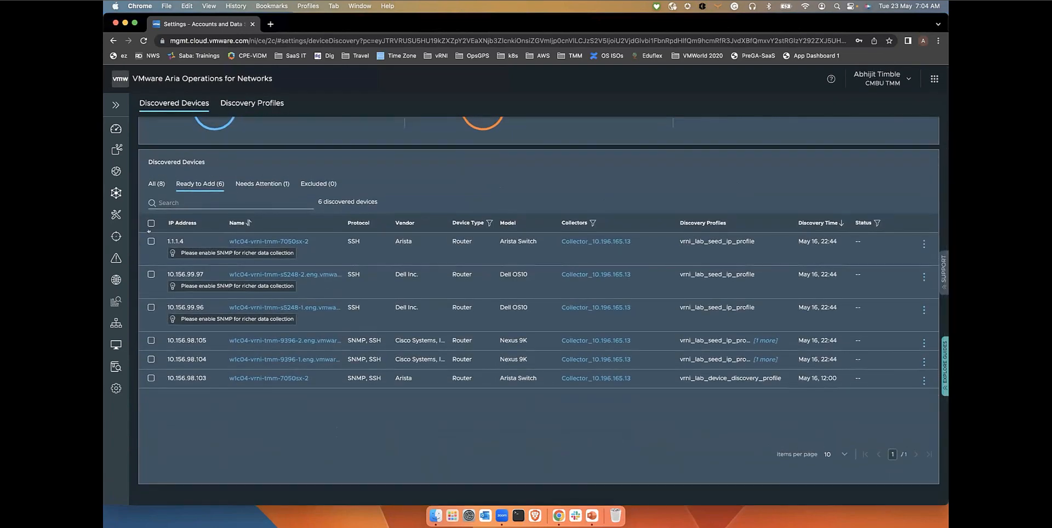
Select all six ready-to-add devices, cancel adding them, and bring up their bulk actions
click(151, 222)
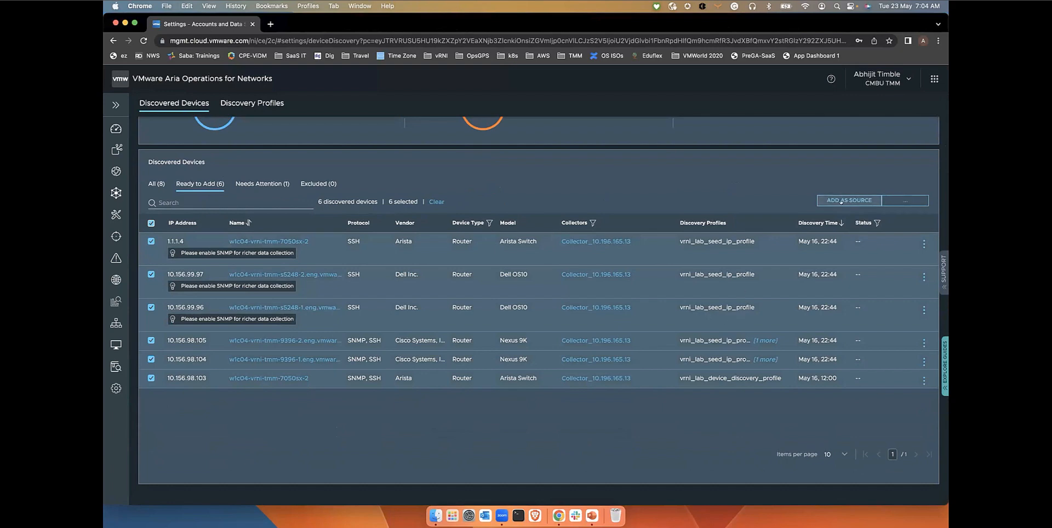
click(848, 201)
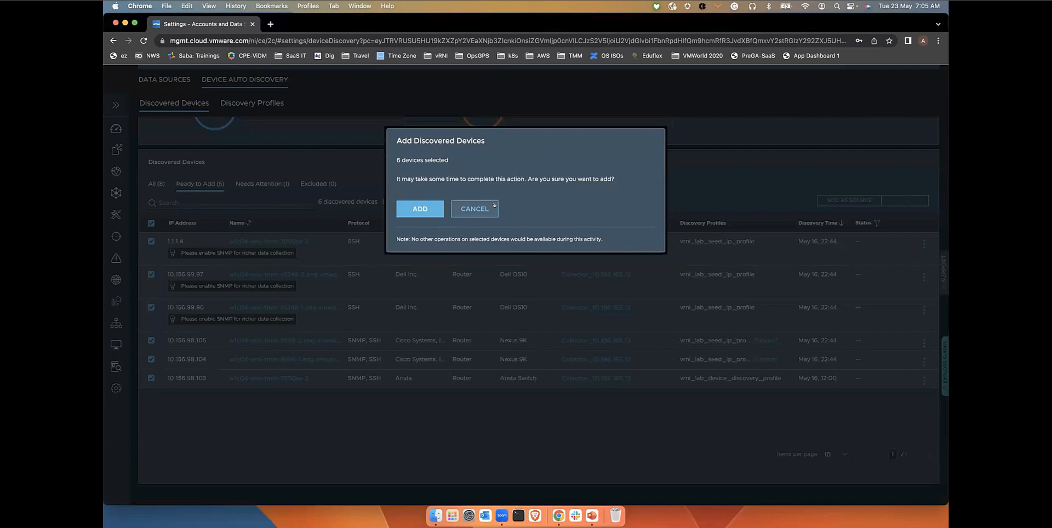
click(473, 208)
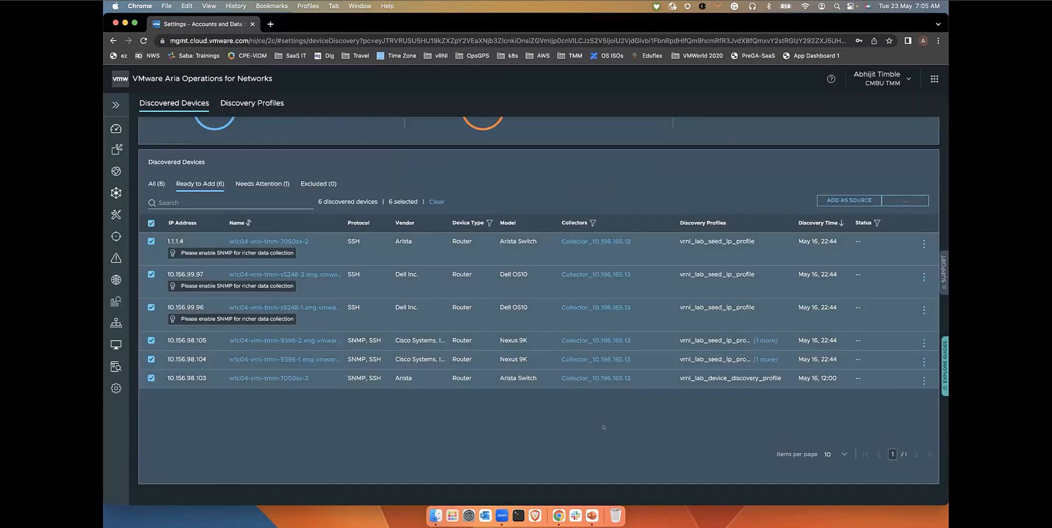
click(904, 200)
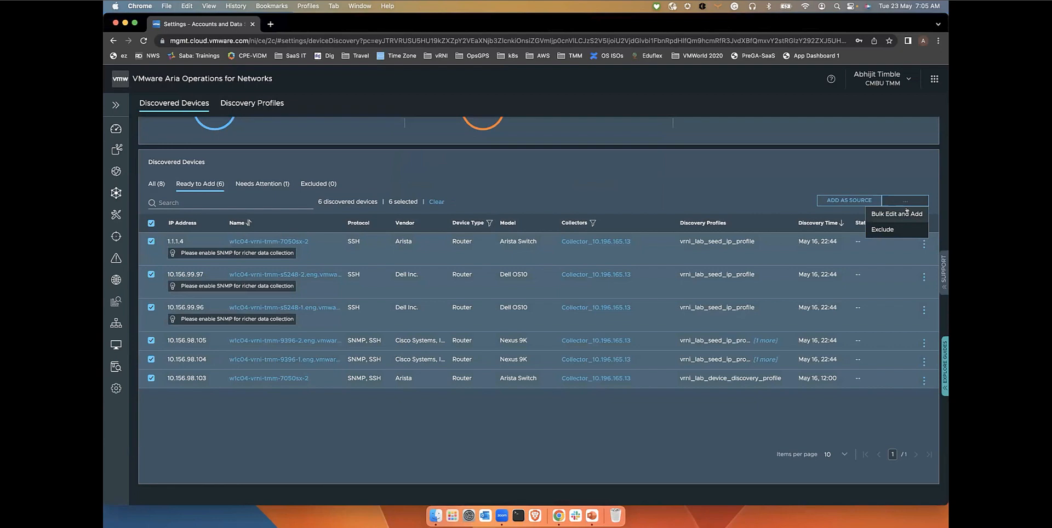
In Bulk Edit and Add, set Collector VM and Config Polling Interval to override existing values
click(896, 213)
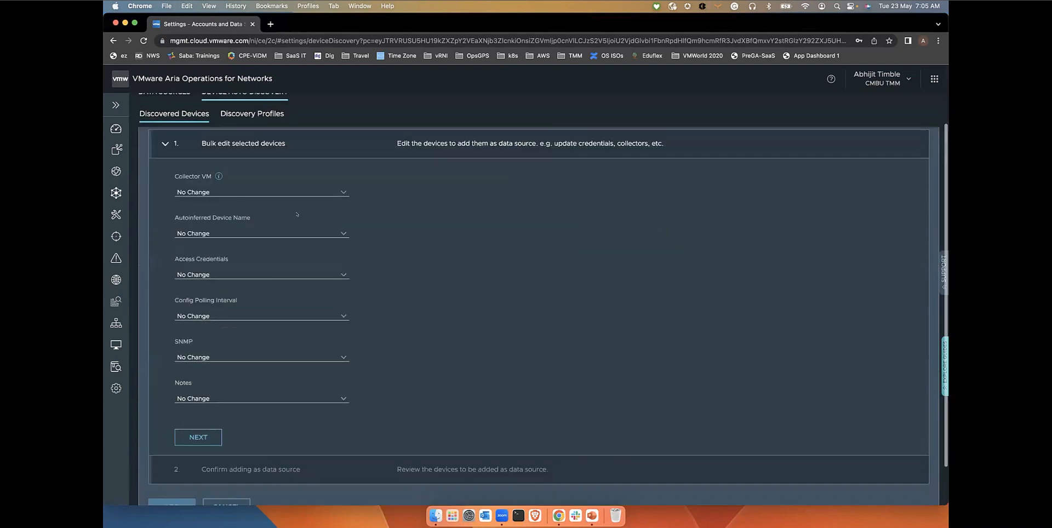
click(260, 192)
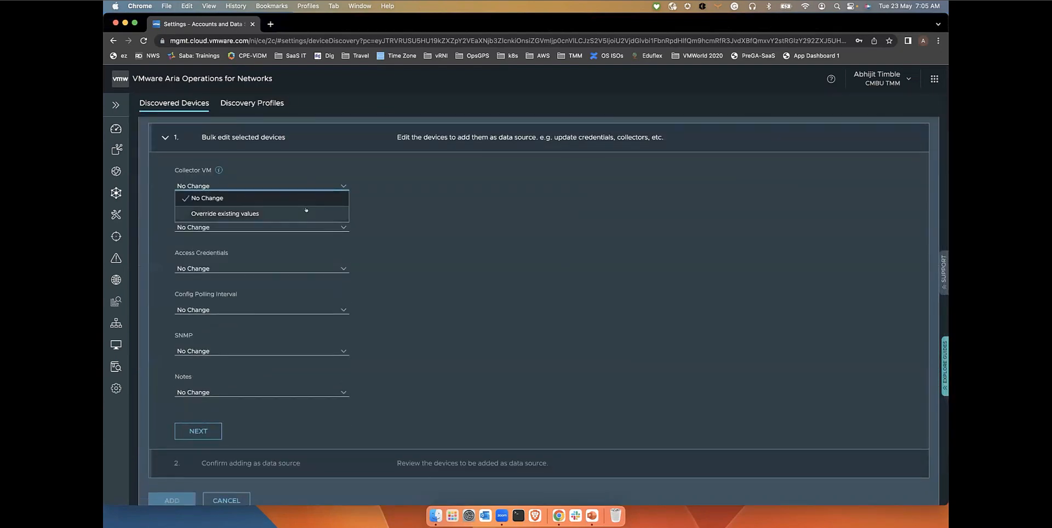
click(223, 214)
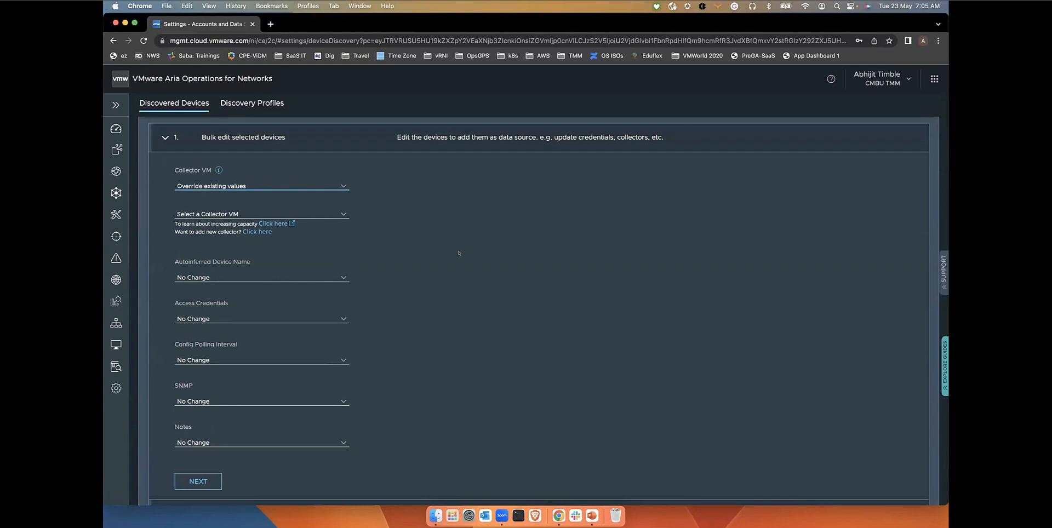
click(261, 360)
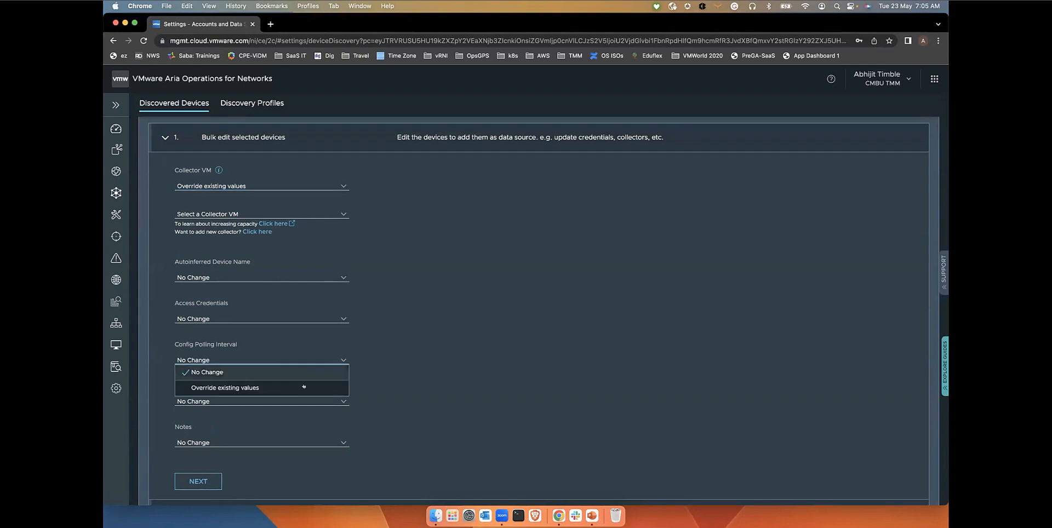
click(225, 388)
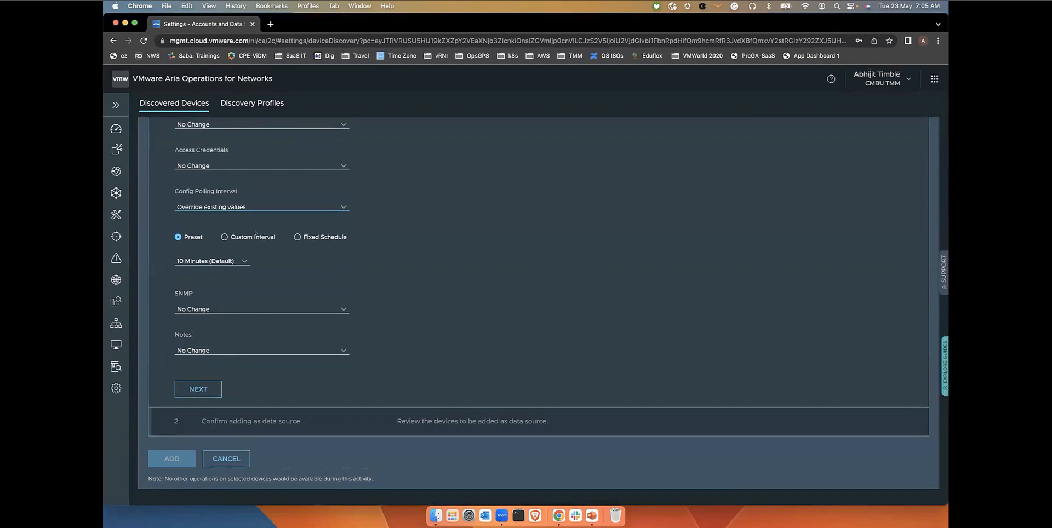
Choose a custom 1-day polling interval and set Notes to override existing values
click(224, 237)
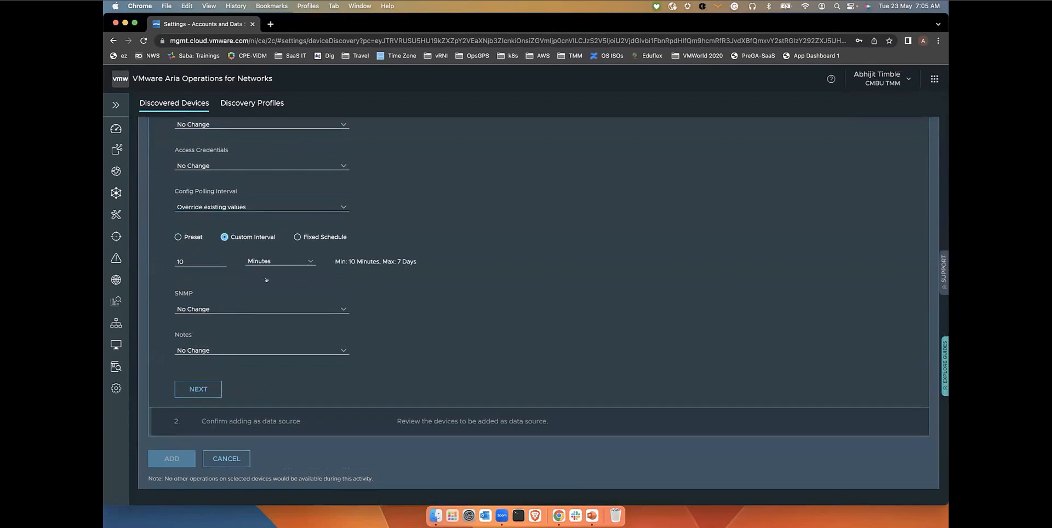
click(280, 260)
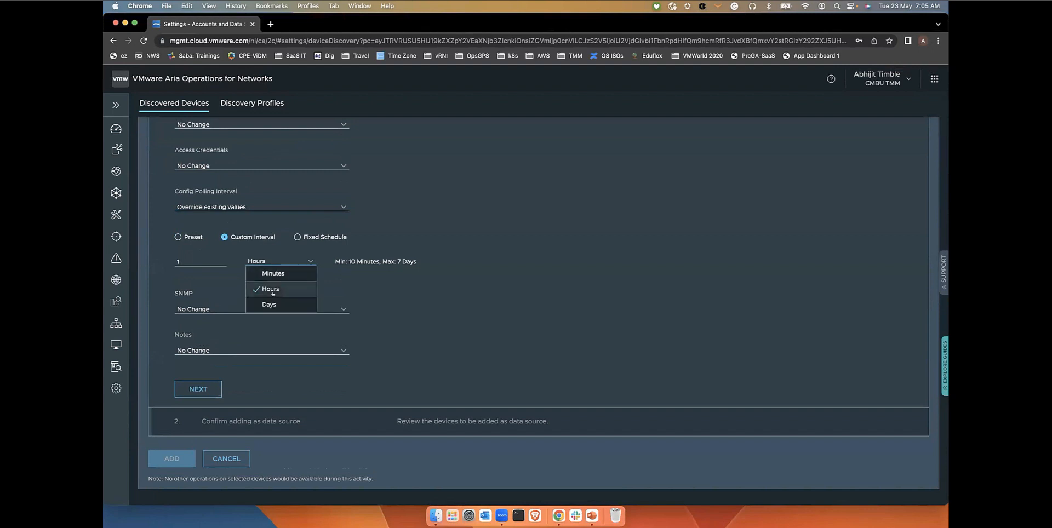
click(269, 303)
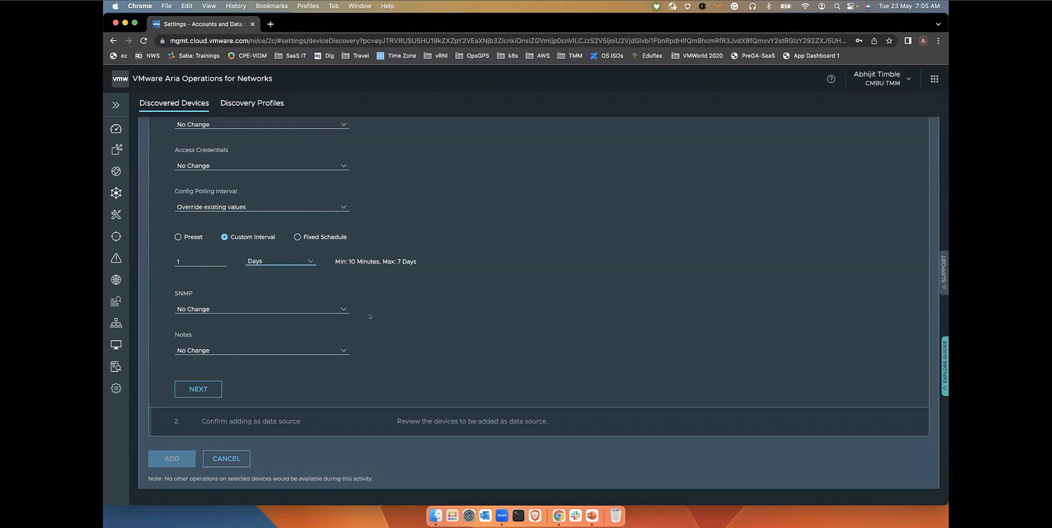
click(261, 350)
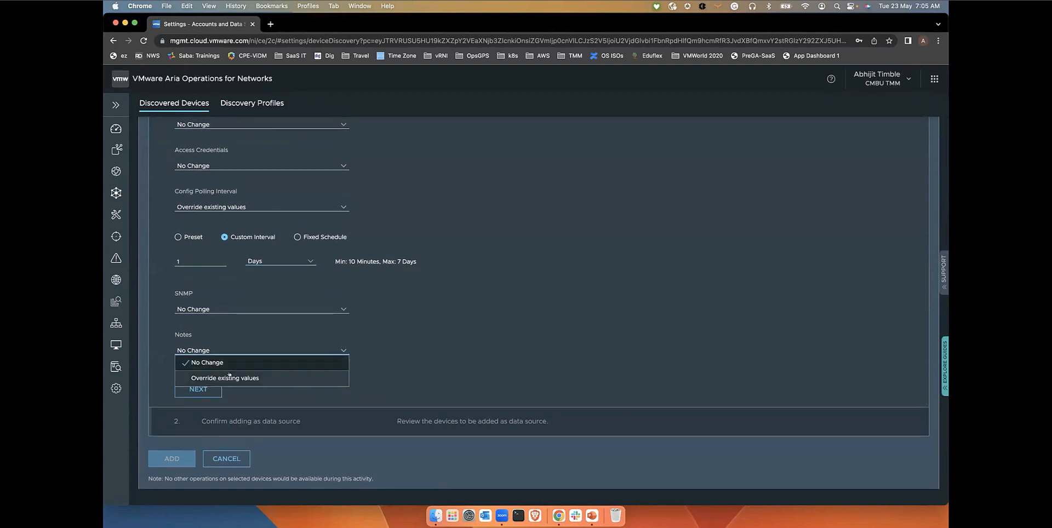
click(225, 378)
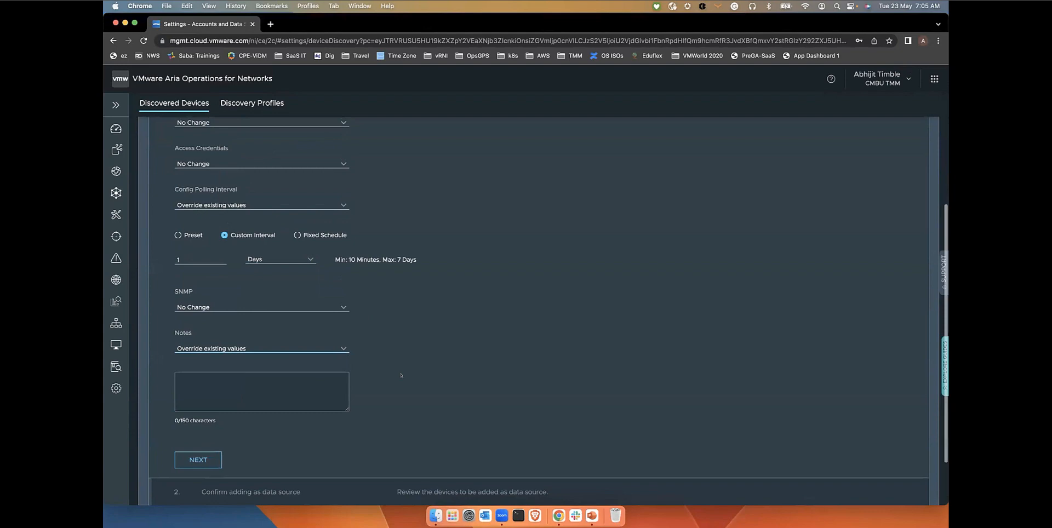
scroll(down, 3)
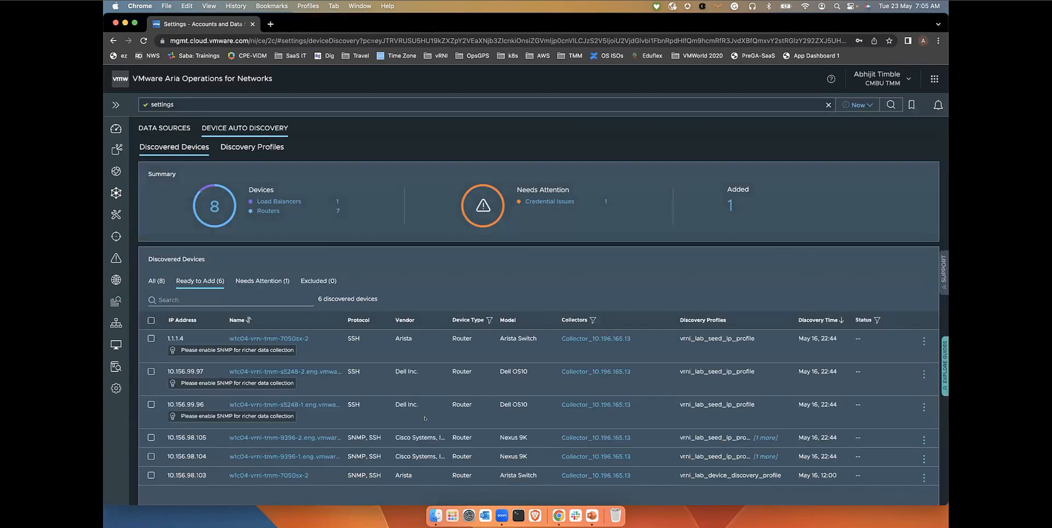
Scroll through the six Ready to Add devices with their collectors and discovery profiles
scroll(down, 3)
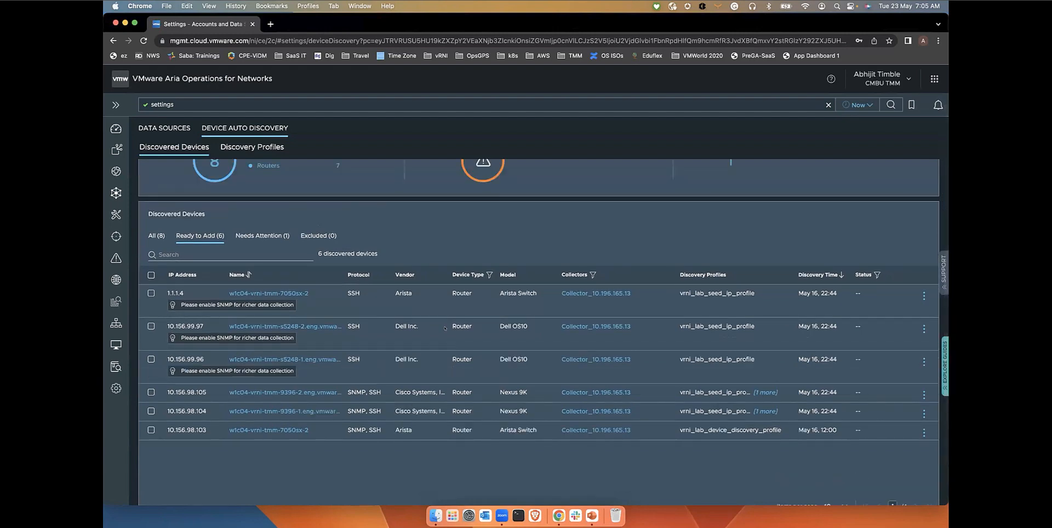
mouse_move(445, 329)
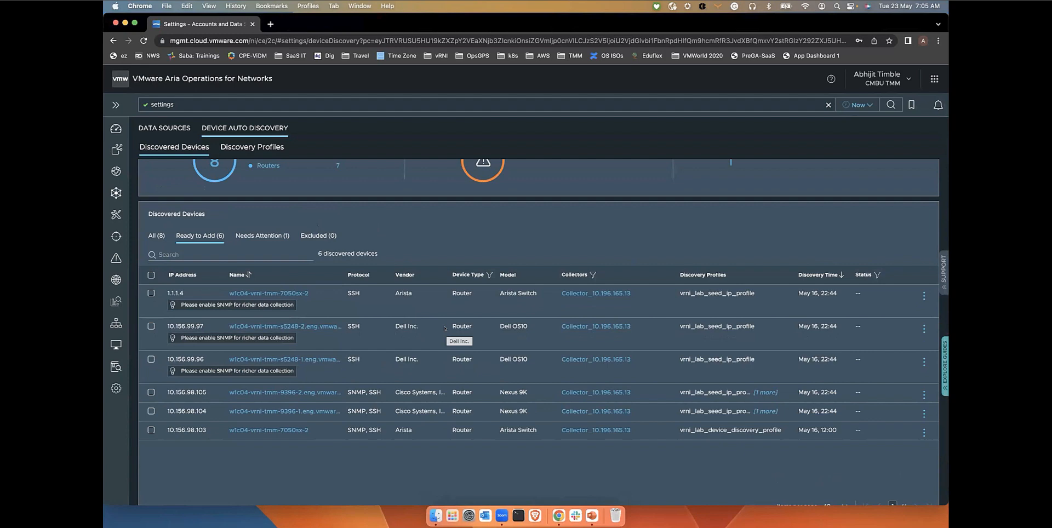